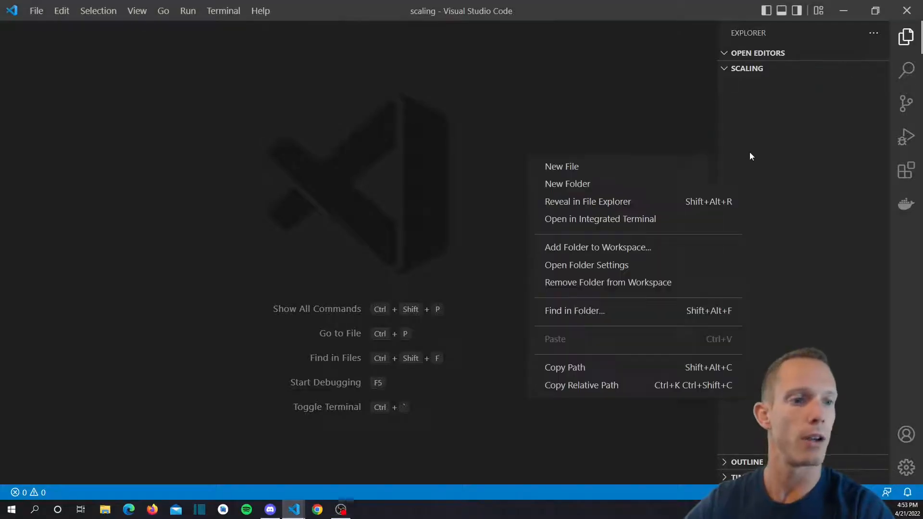
Create styles.css, title the boilerplate 'Responsive Scaling', and add a link:css stylesheet tag
click(561, 166)
text(styles.cs)
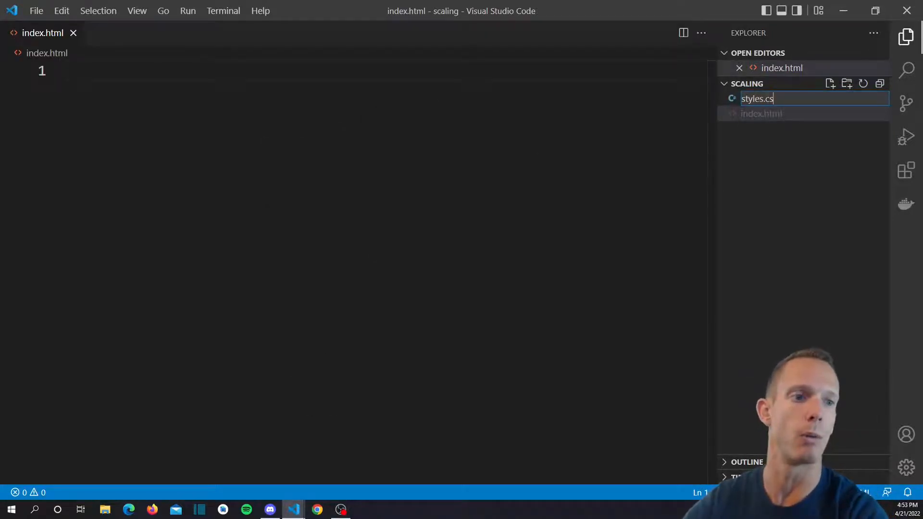
key(Enter)
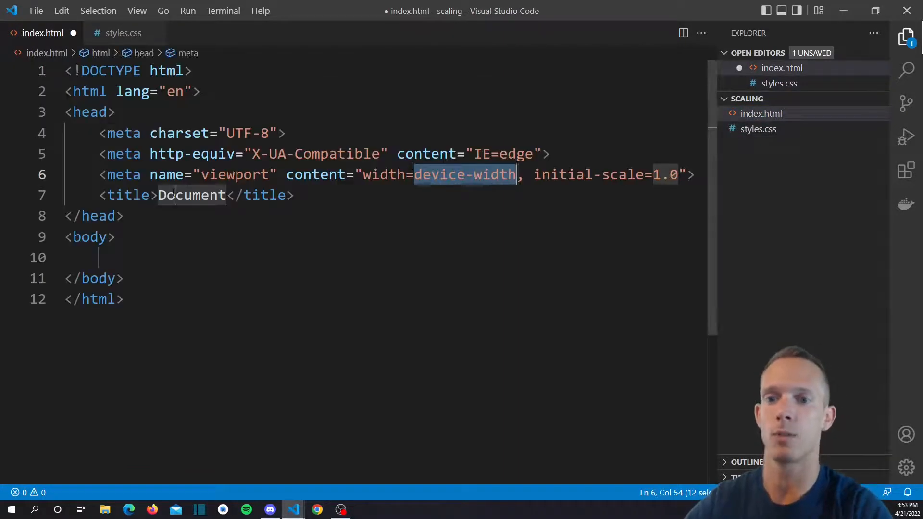
text(Responsive Sca)
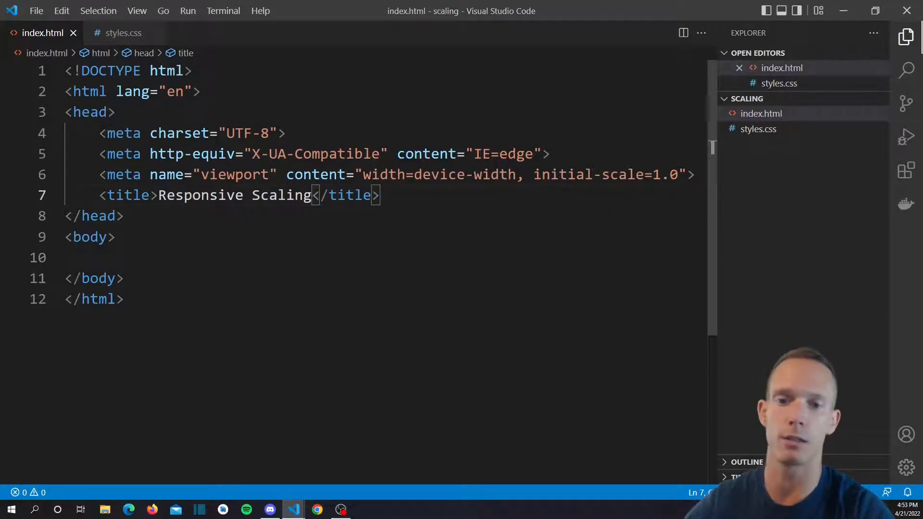
text(li)
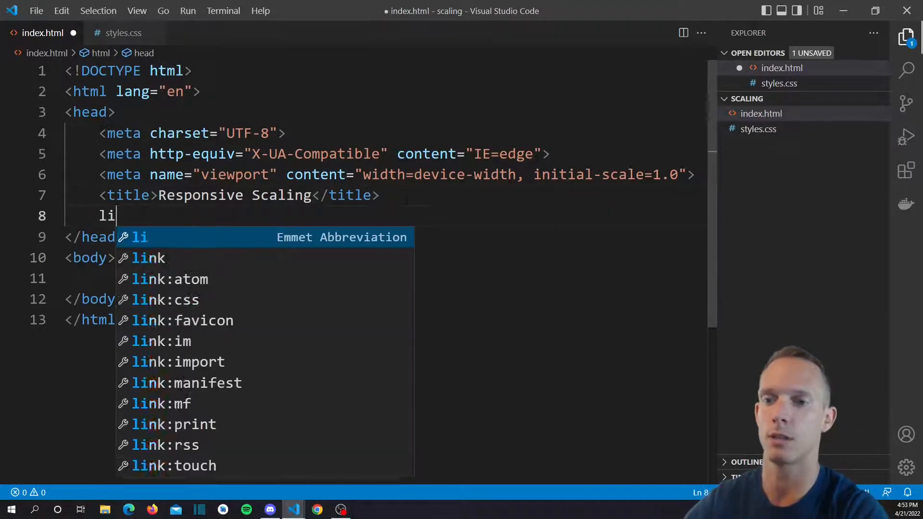
key(Tab)
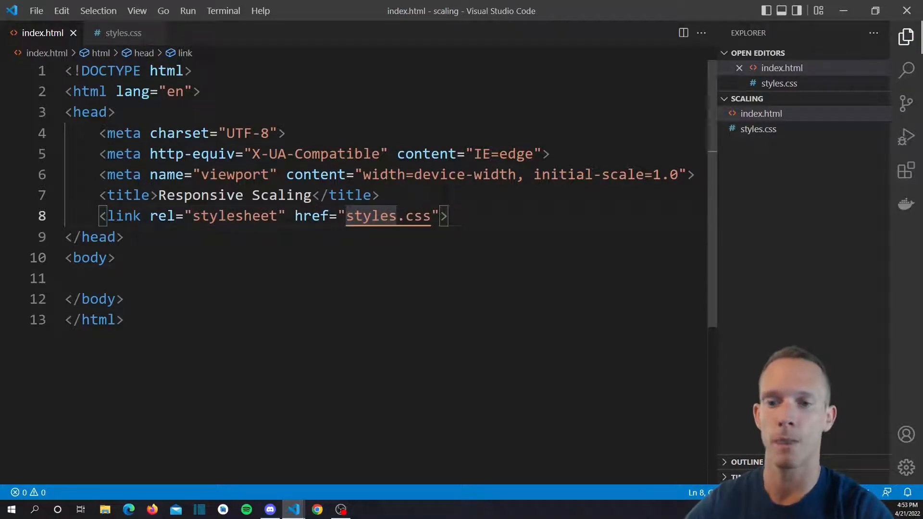
Add a wrapper div with nine numbered .block divs via Emmet div.block*9, then save
scroll(down, 3)
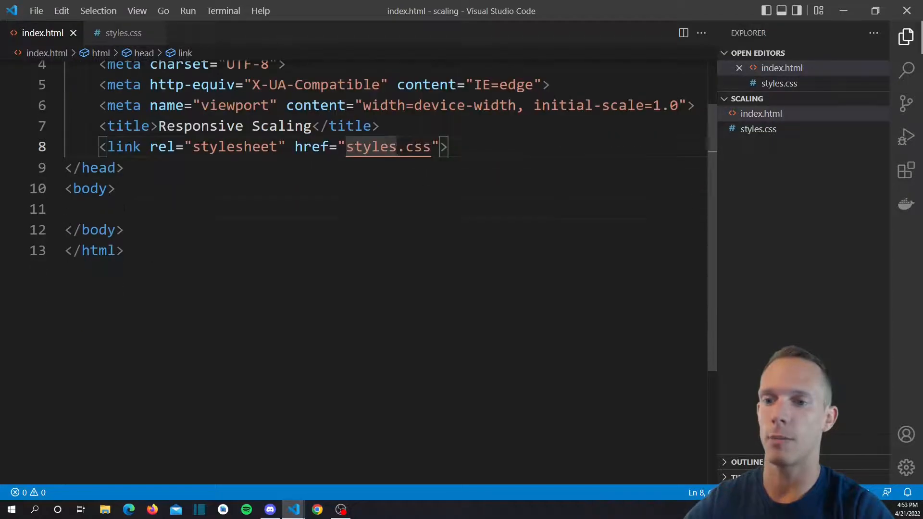
text(<div>)
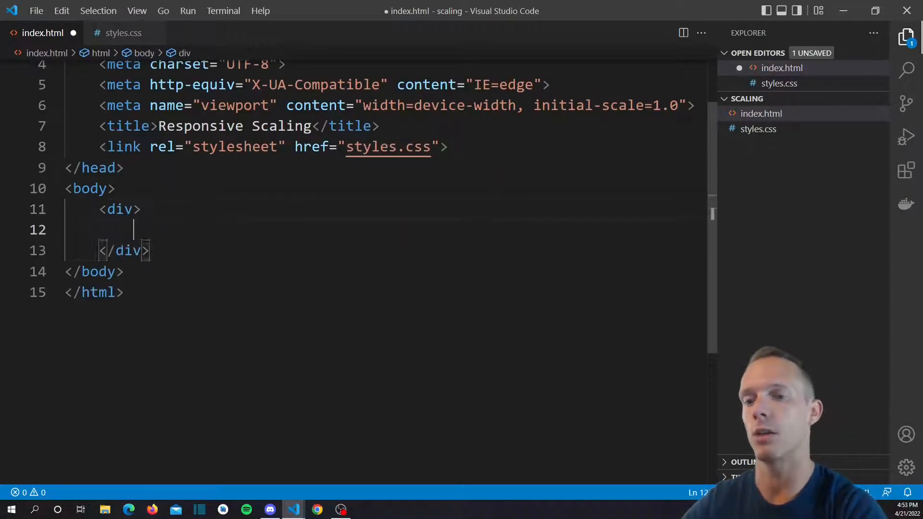
text(div.)
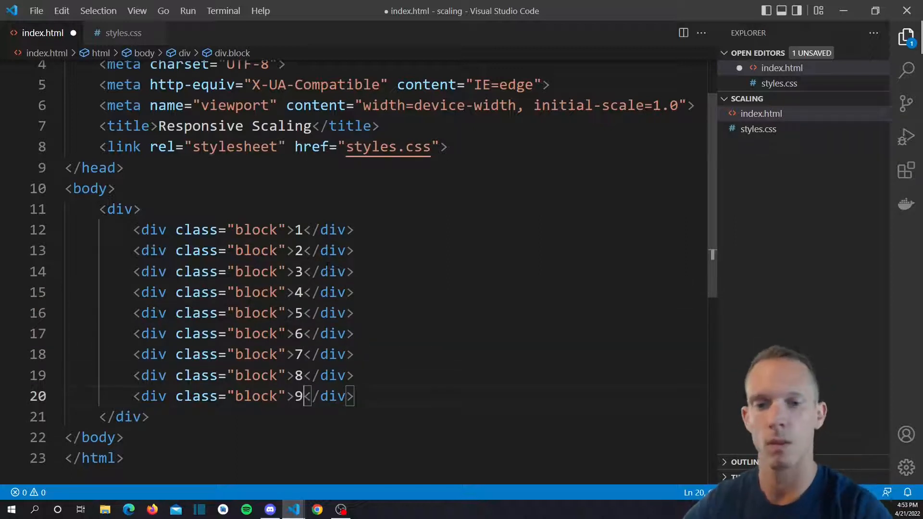
key(ctrl+s)
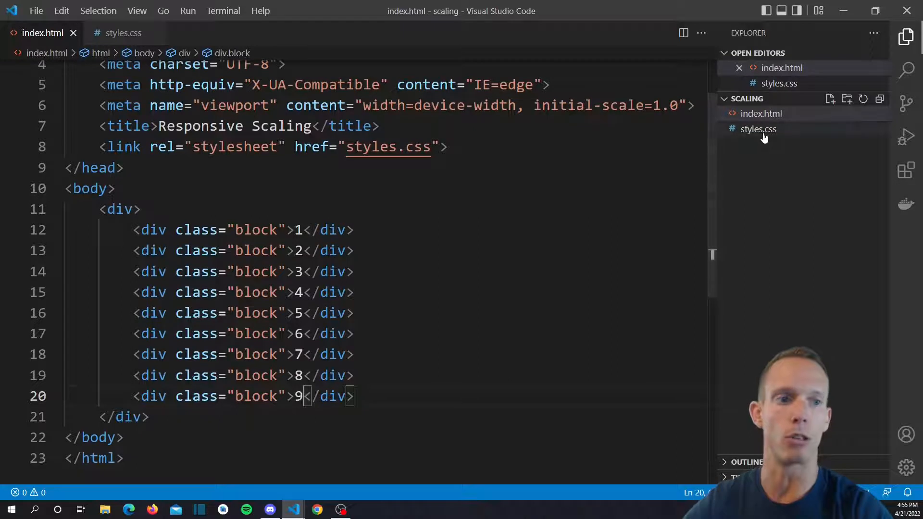
In styles.css, write a body rule with zero margin and 0.5em padding, and save
click(758, 129)
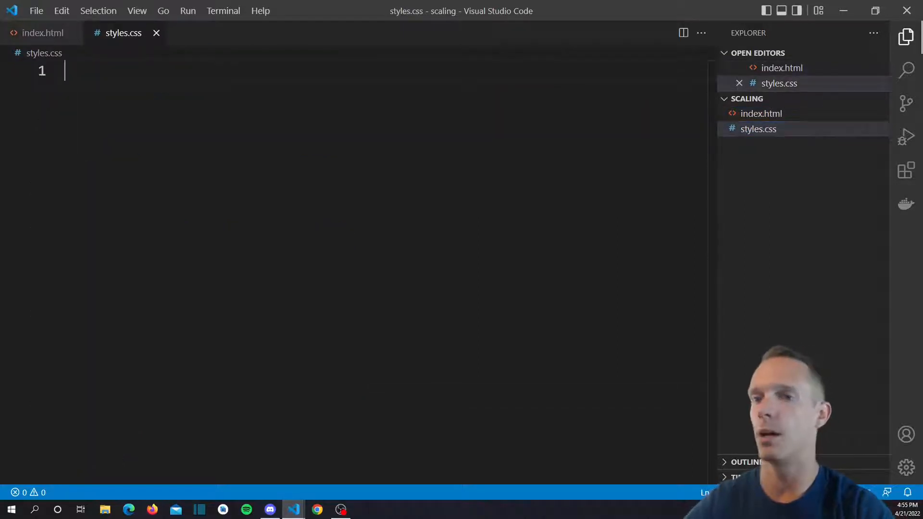
text(body {)
text(padding: 0)
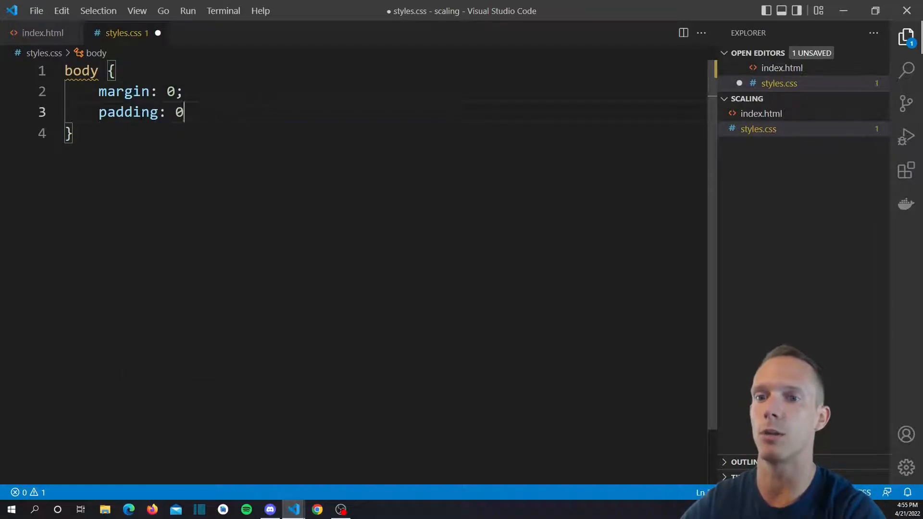
text(.5em;)
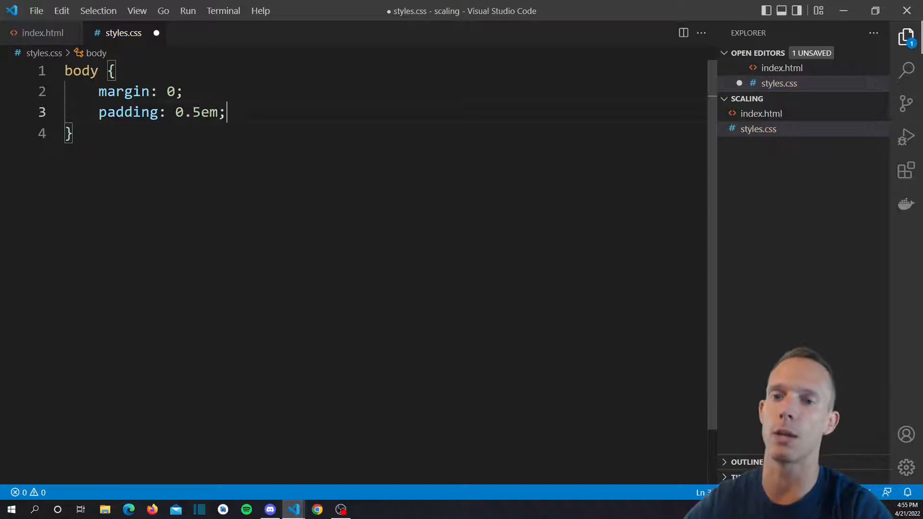
key(ctrl+s)
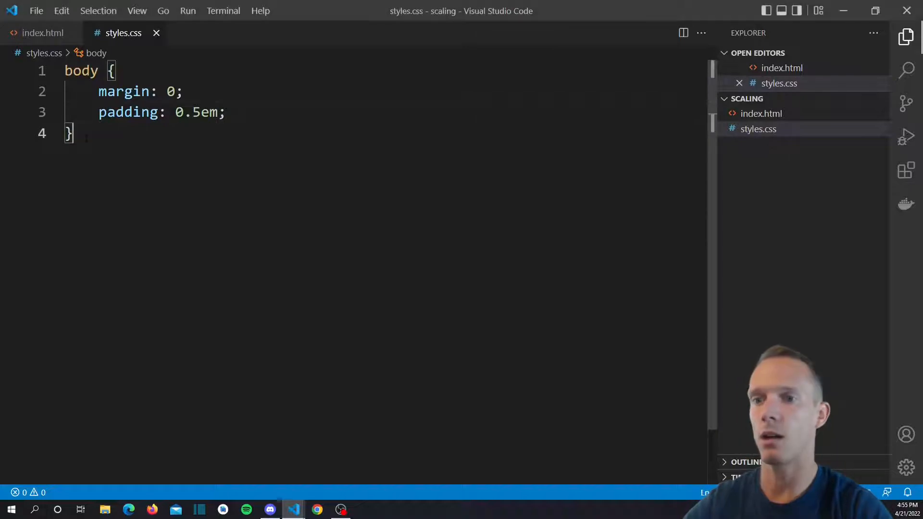
Start the .block rule with a dodgerblue background, white text and centred alignment
text(.b)
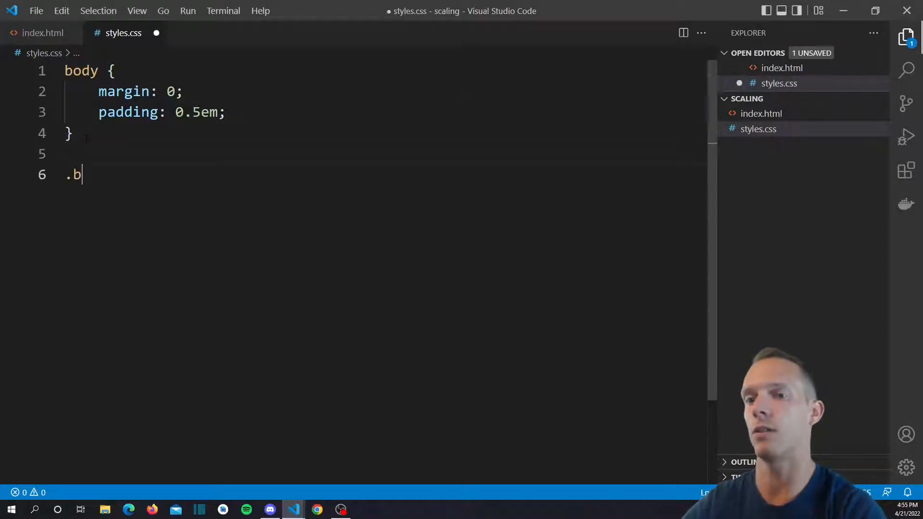
text(lock {)
text(background-color: dod;)
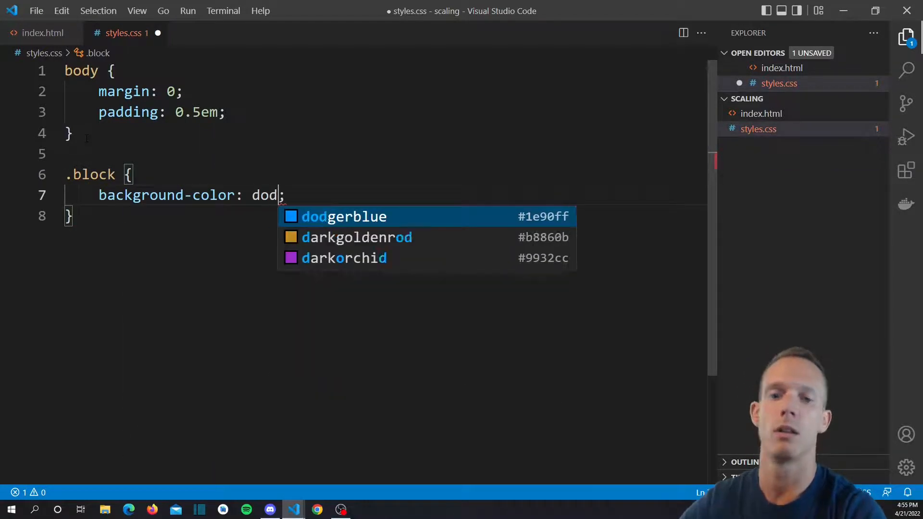
key(Enter)
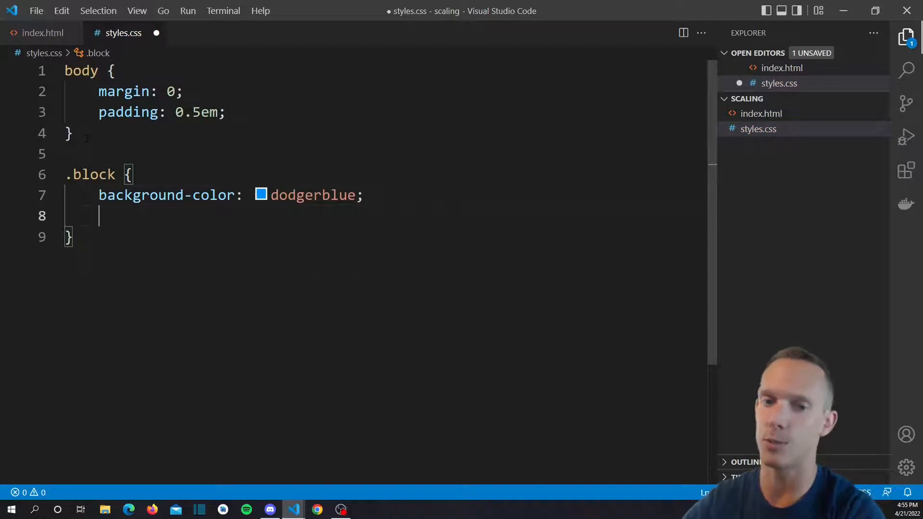
text(color: white;)
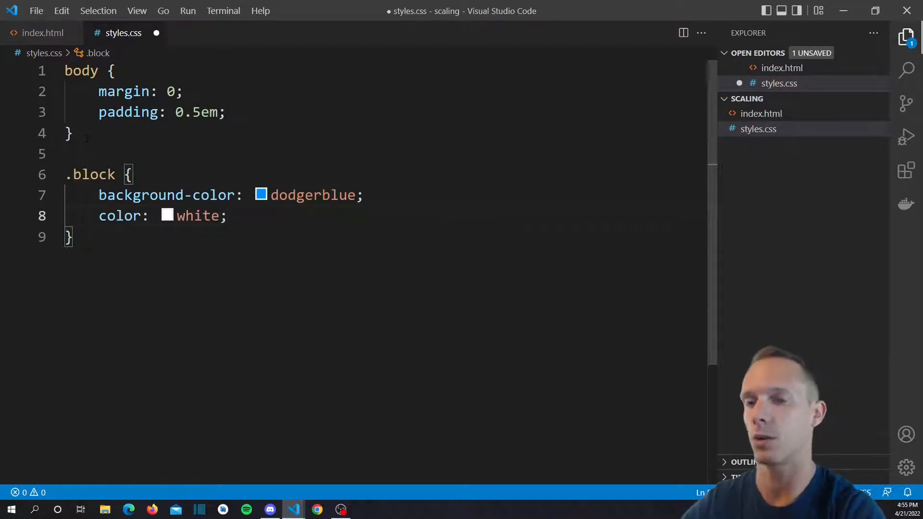
text(text-)
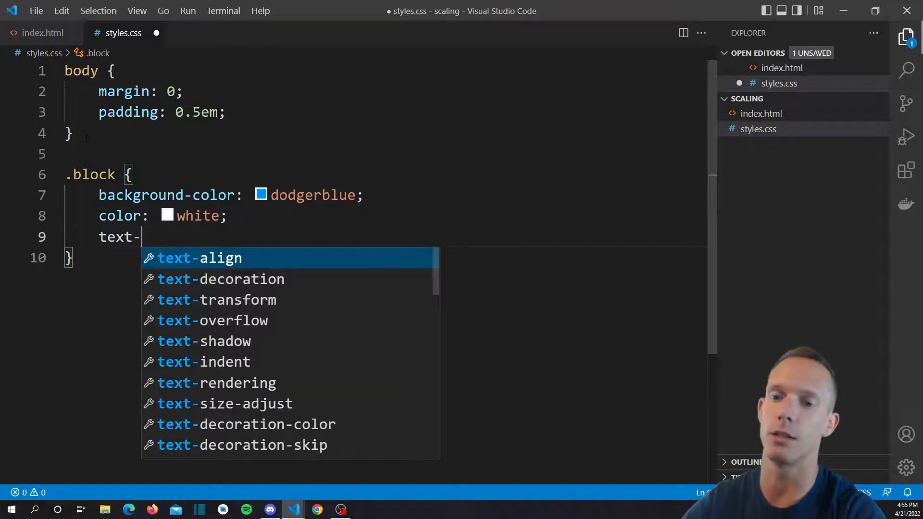
text(align: center;)
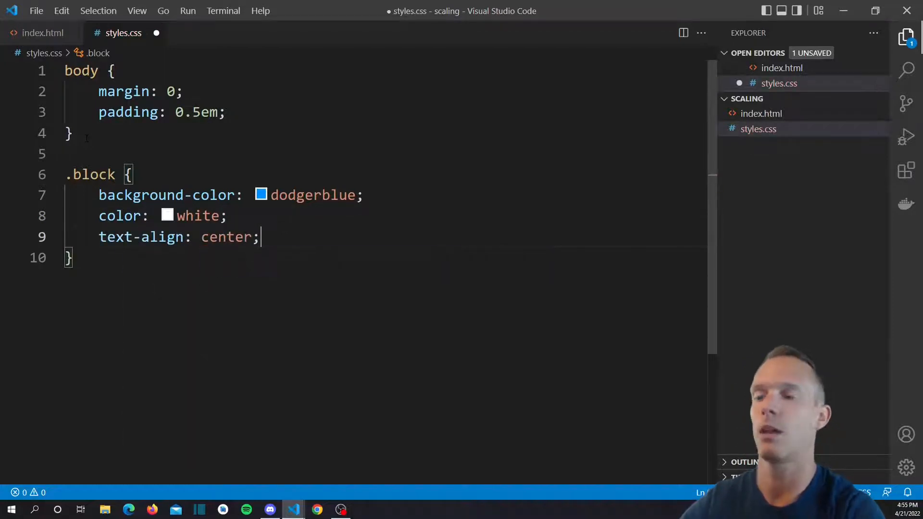
Give .block 3em padding, 0.5em margin and a 1px solid blue border, then save
text(padding: 3)
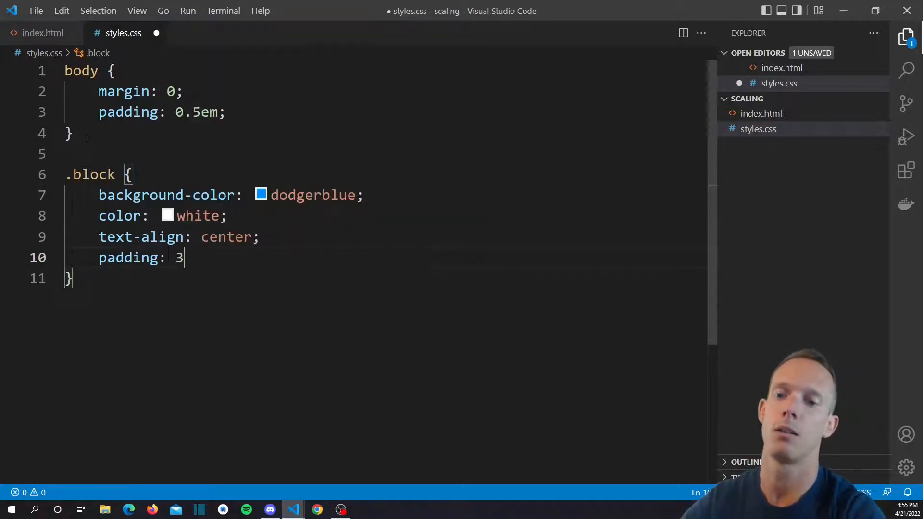
text(em;)
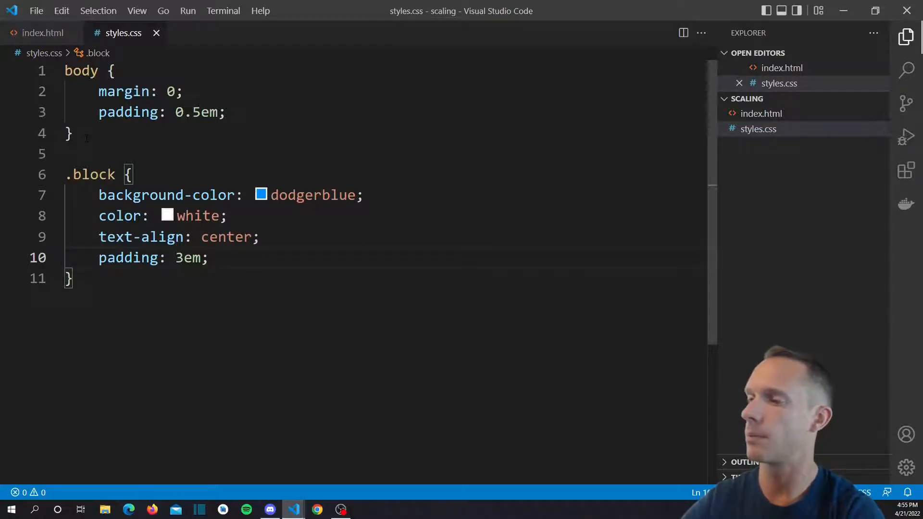
text(margin :0.)
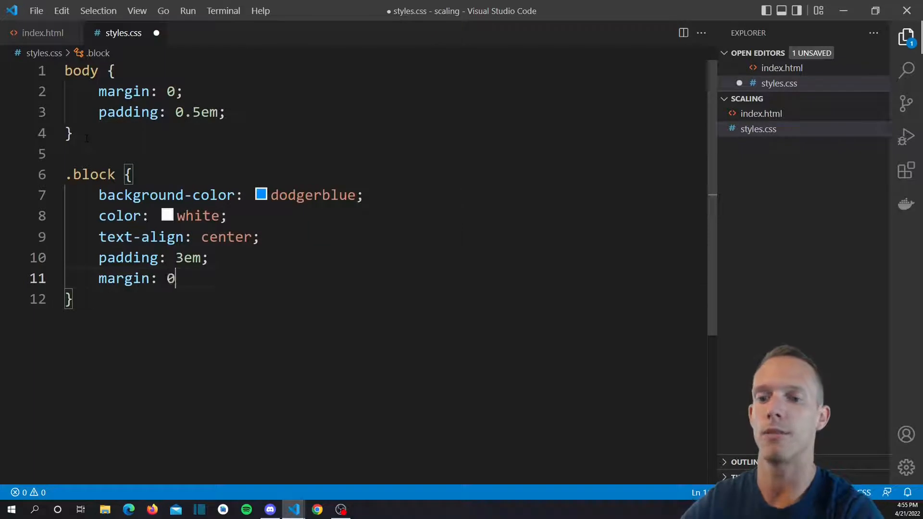
text(.5em;)
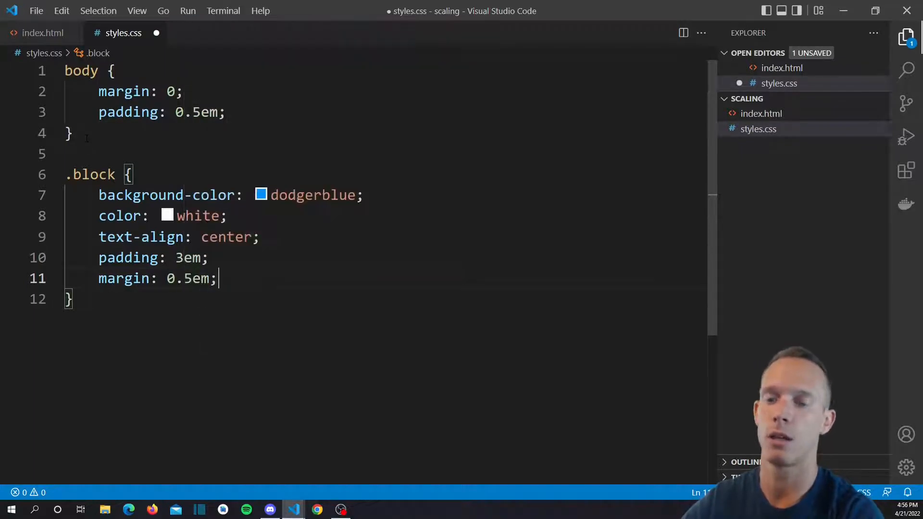
text(border: 1px solid b)
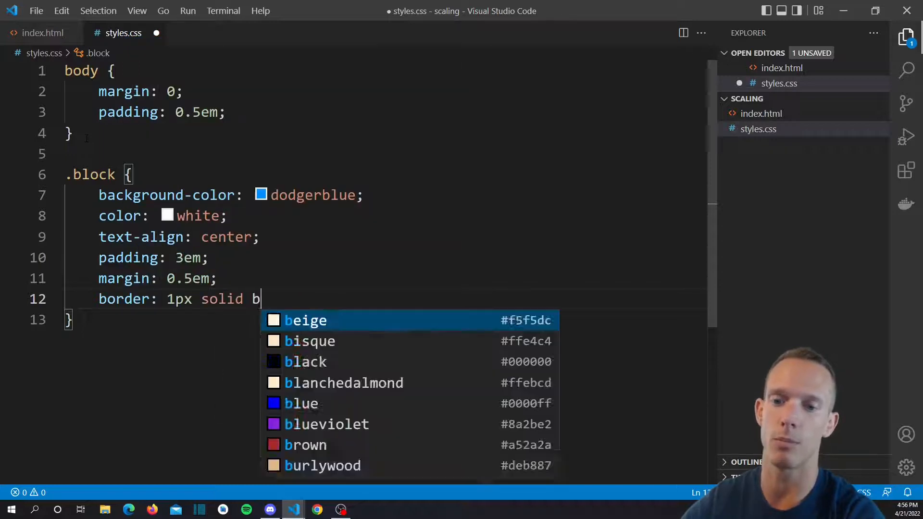
text(lue;)
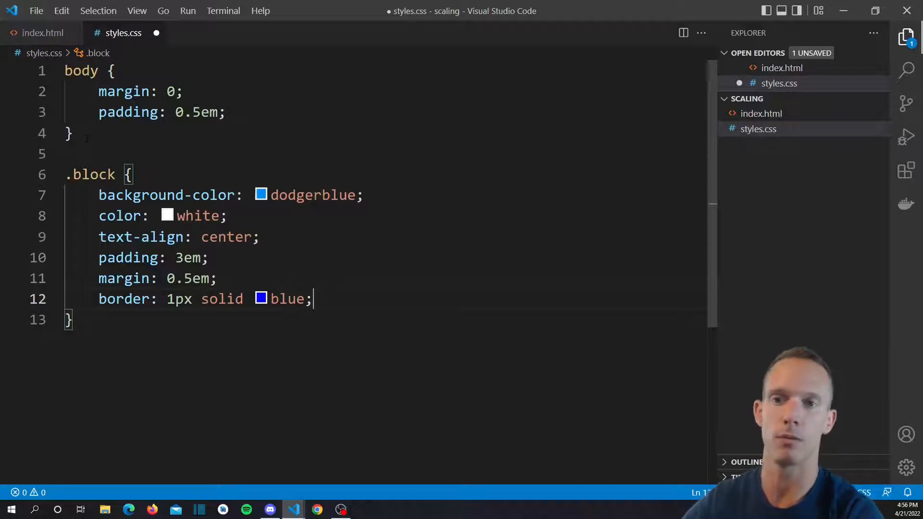
key(ctrl+s)
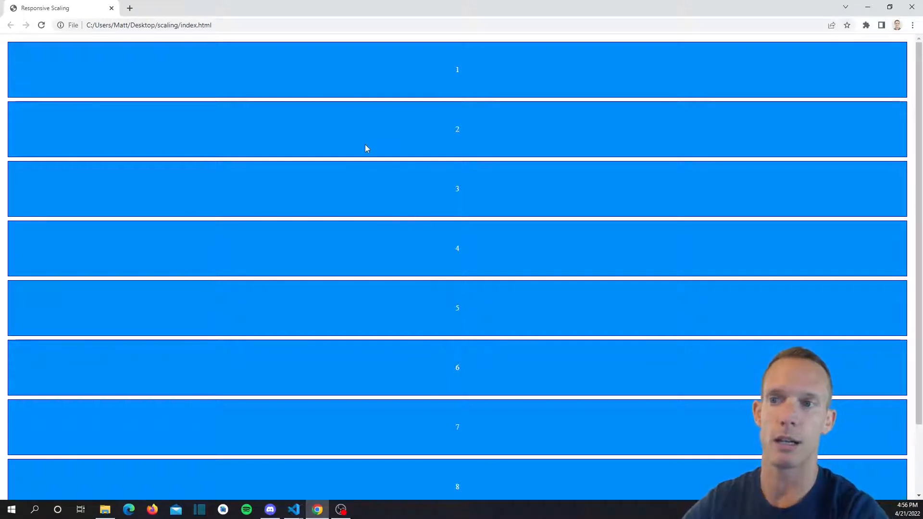
Open Chrome DevTools with F12, docked beside the page of stacked blue blocks
key(F12)
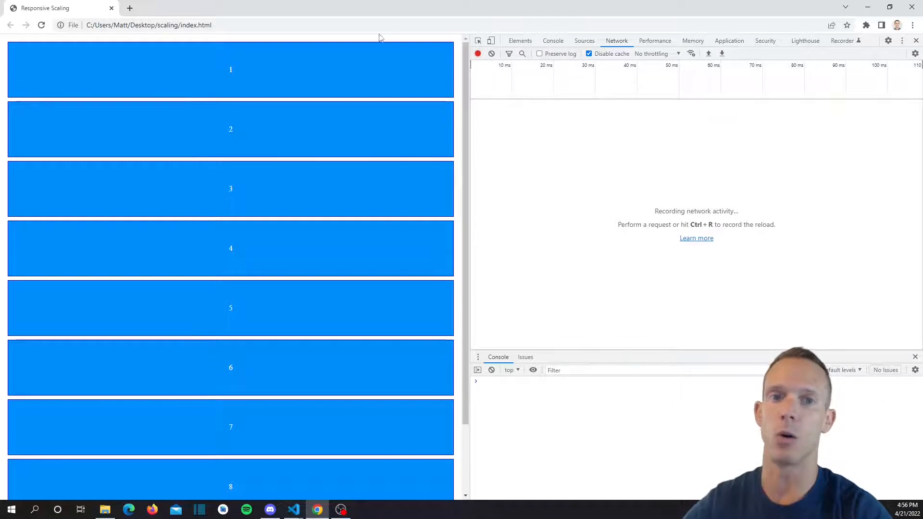
mouse_move(87, 42)
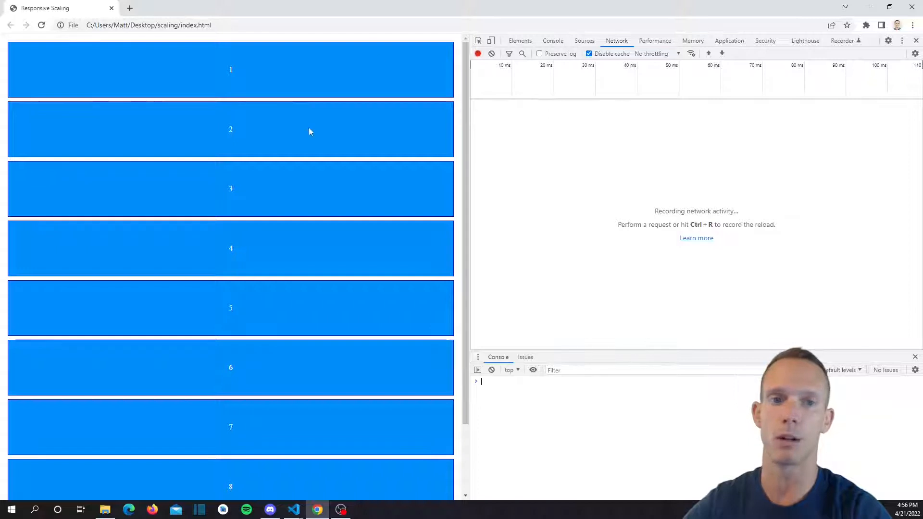
mouse_move(30, 69)
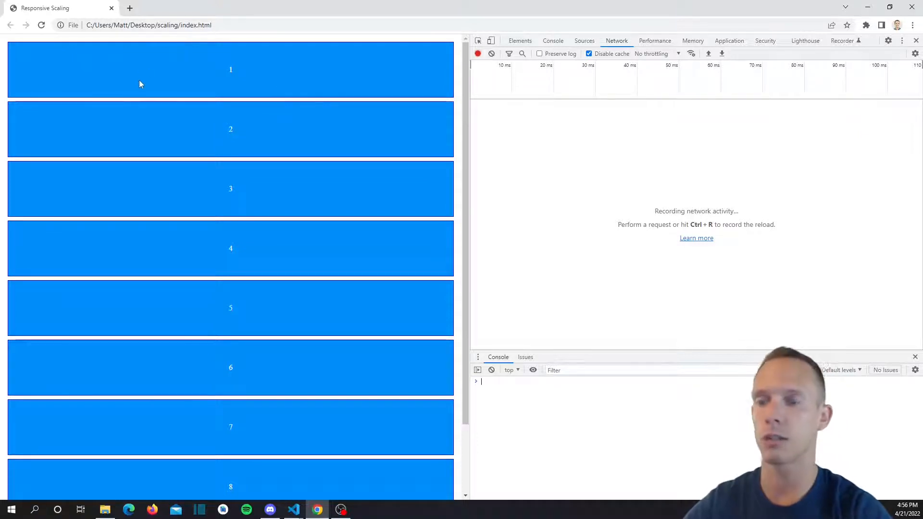
mouse_move(80, 82)
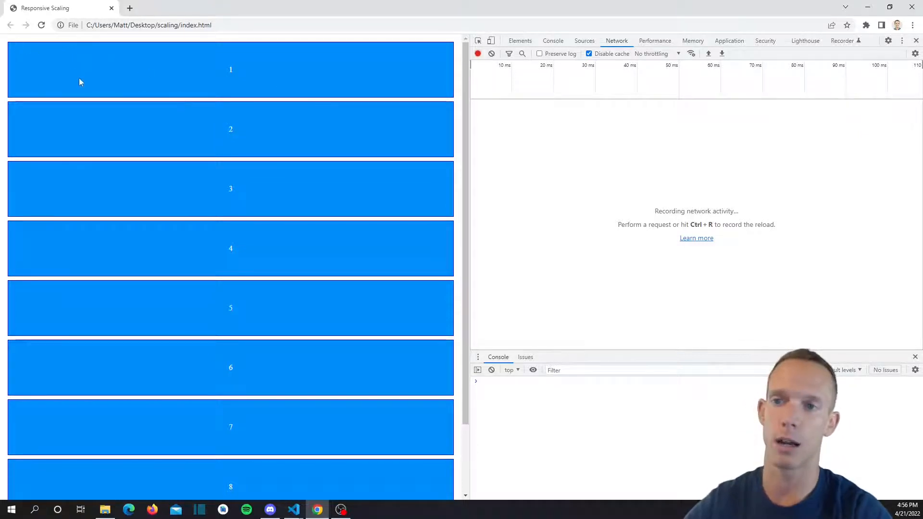
mouse_move(358, 81)
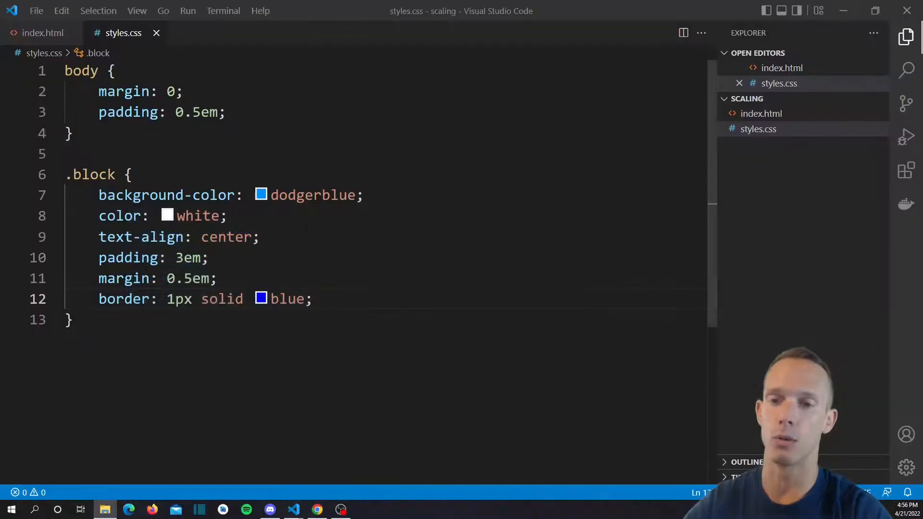
Add float: left; to the .block rule and view the result in Chrome
text(float)
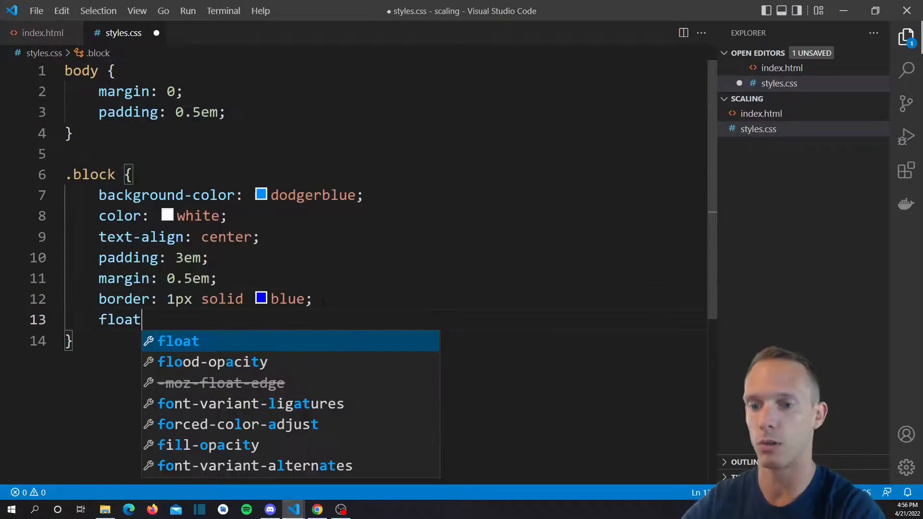
text(: left;)
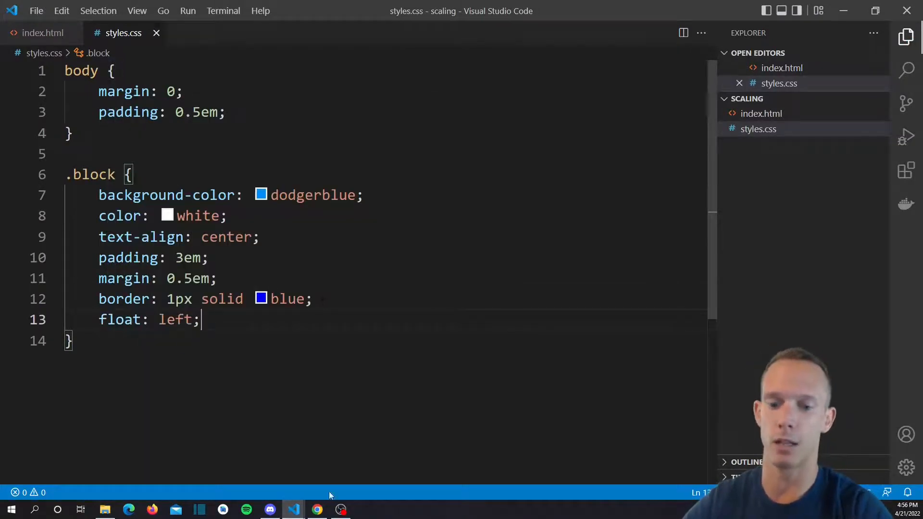
click(317, 509)
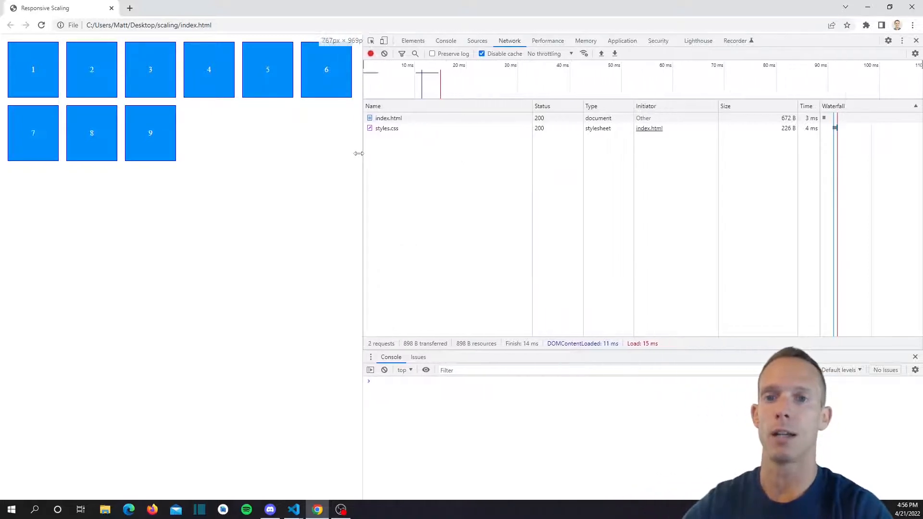
Resize the viewport with the DevTools divider, watching blocks rewrap between nine, three, four and five per row
drag(359, 153, 618, 153)
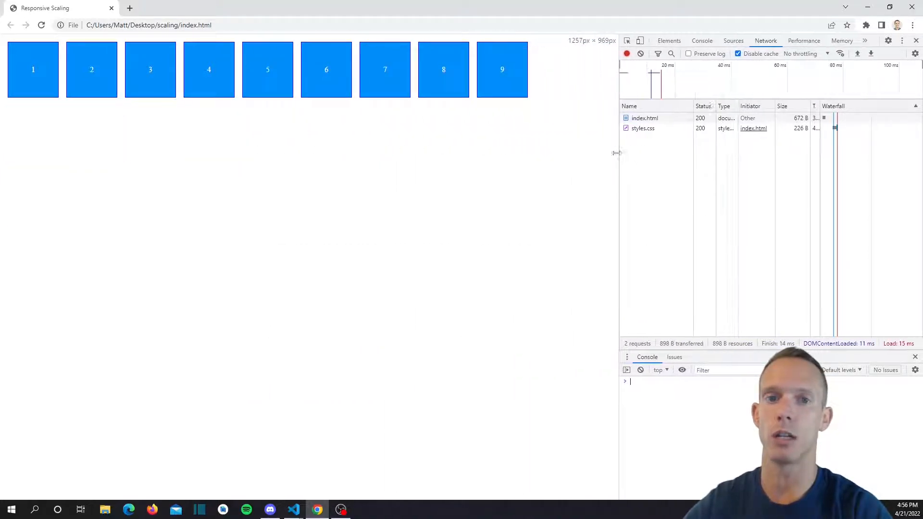
drag(616, 153, 105, 153)
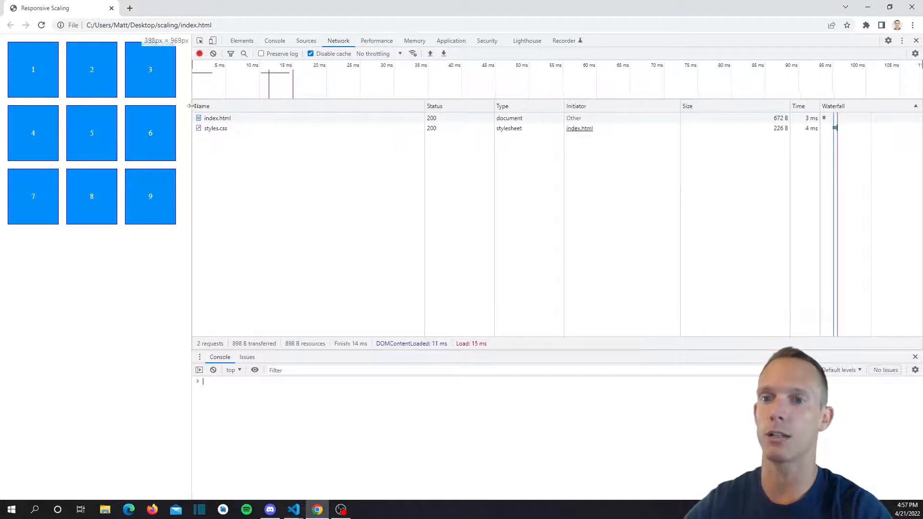
drag(191, 103, 205, 103)
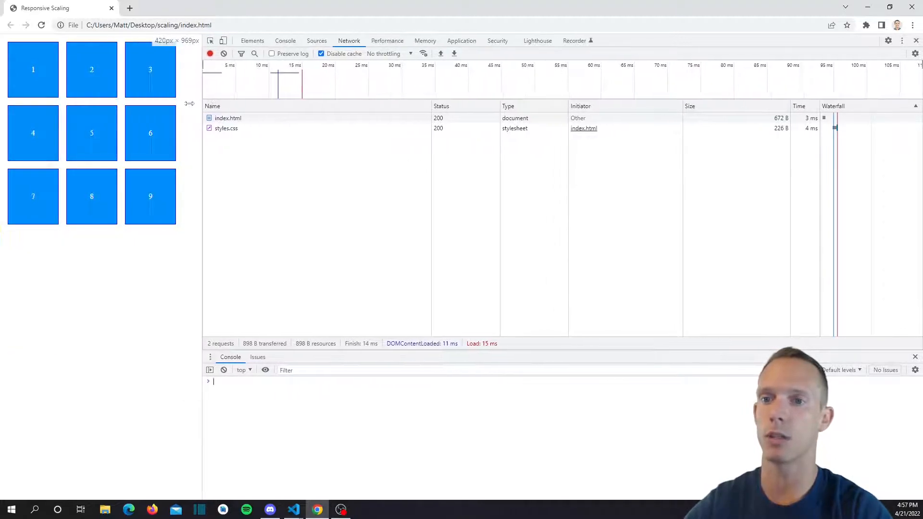
drag(189, 103, 136, 103)
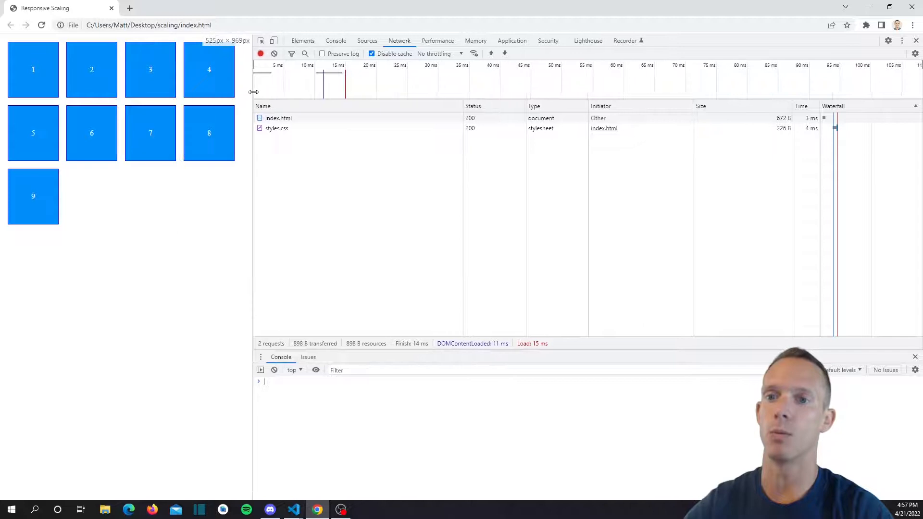
drag(254, 93, 333, 92)
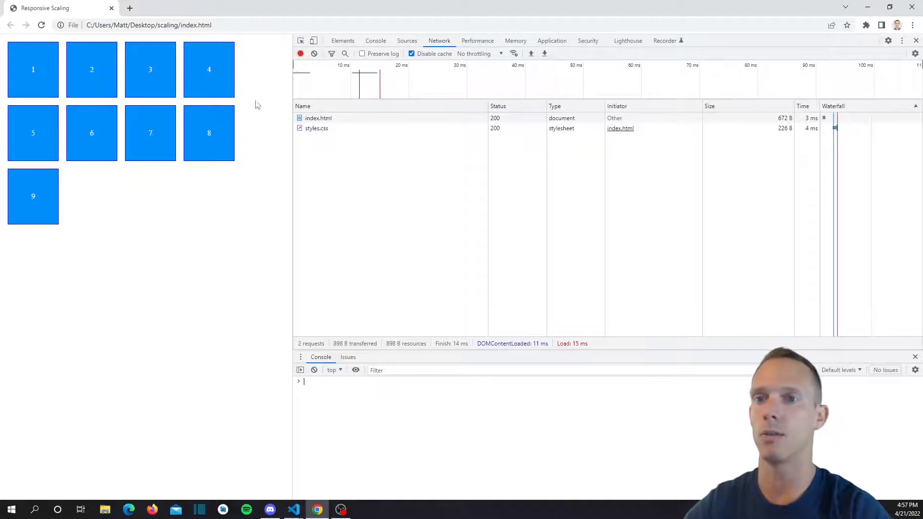
mouse_move(294, 95)
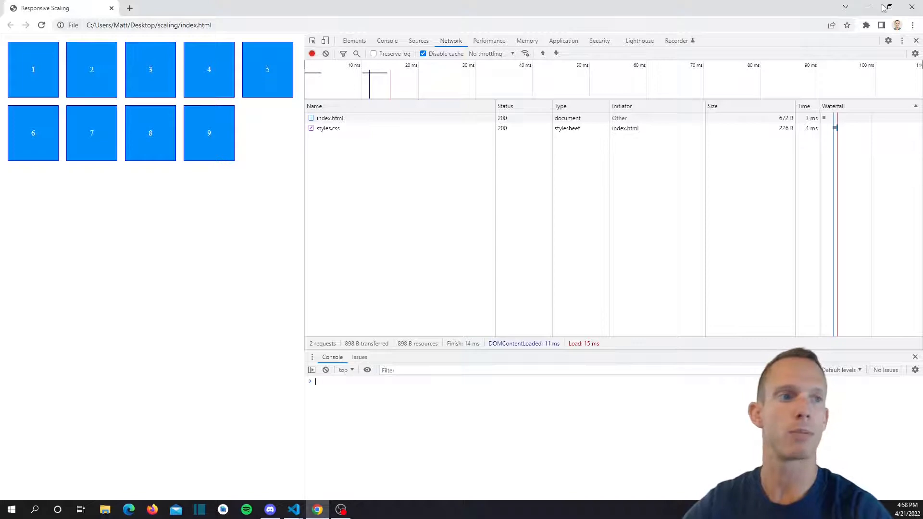
click(292, 509)
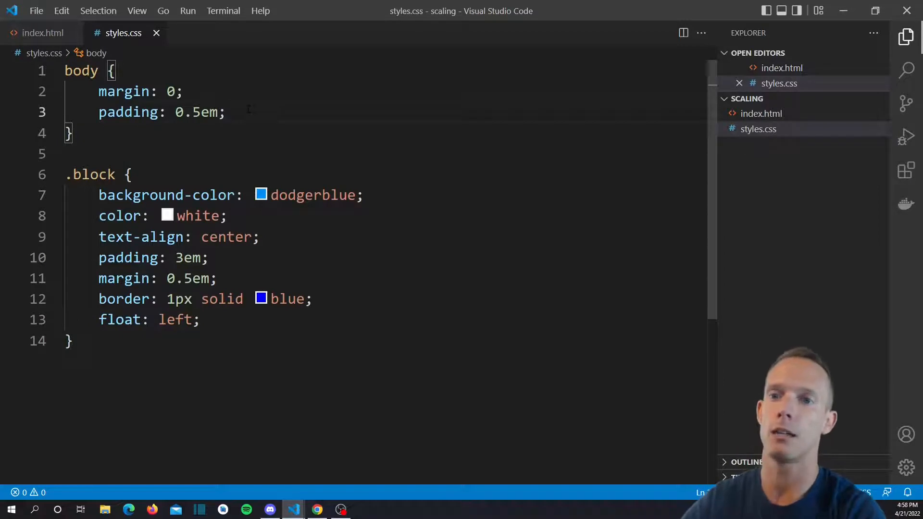
Add font-size: 3.5vw; on a new line inside the body rule
key(Enter)
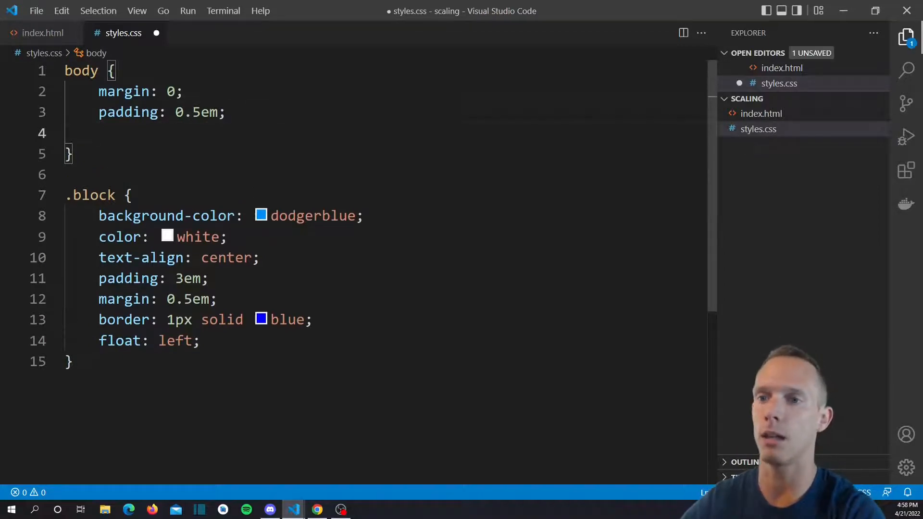
text(font-size:)
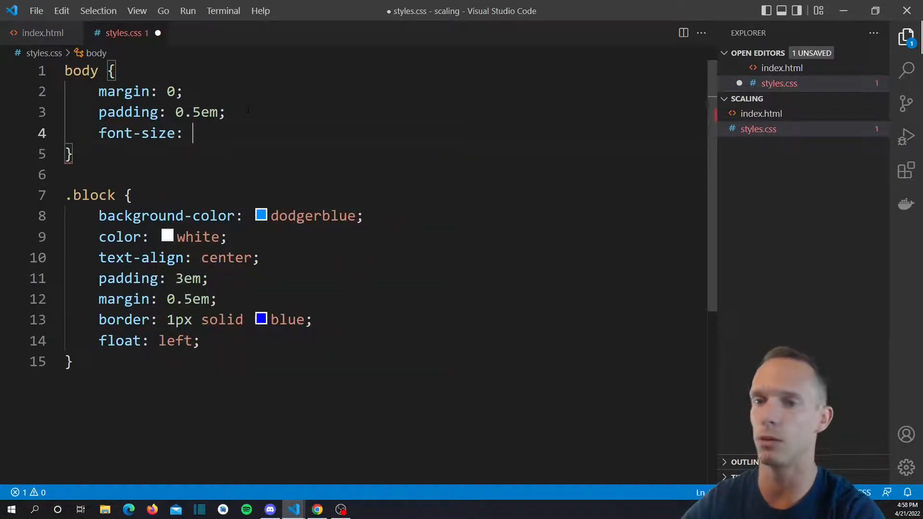
text(3.)
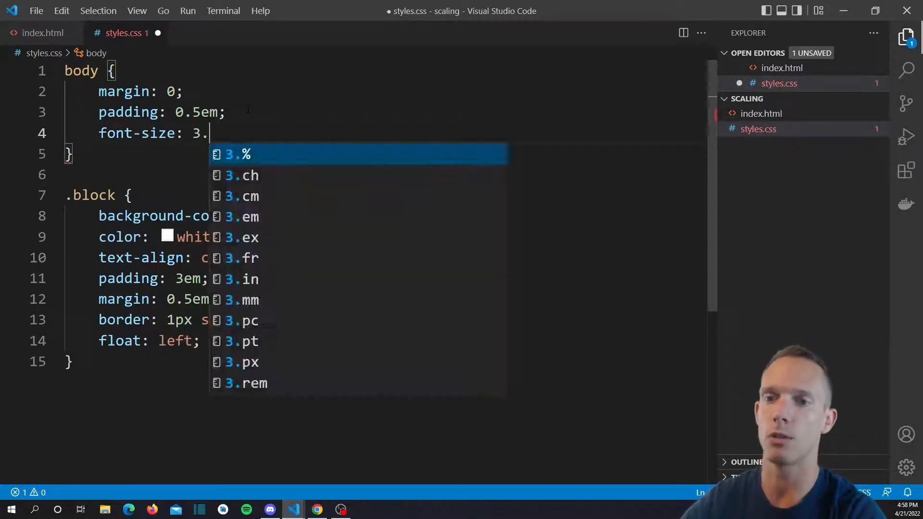
text(5vw;)
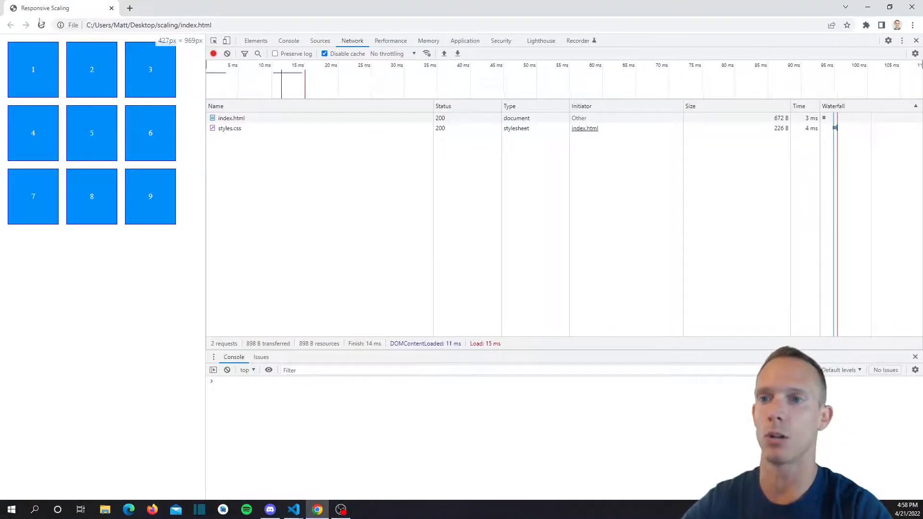
Reload the page and compare block sizes at full width and with DevTools reopened
click(40, 25)
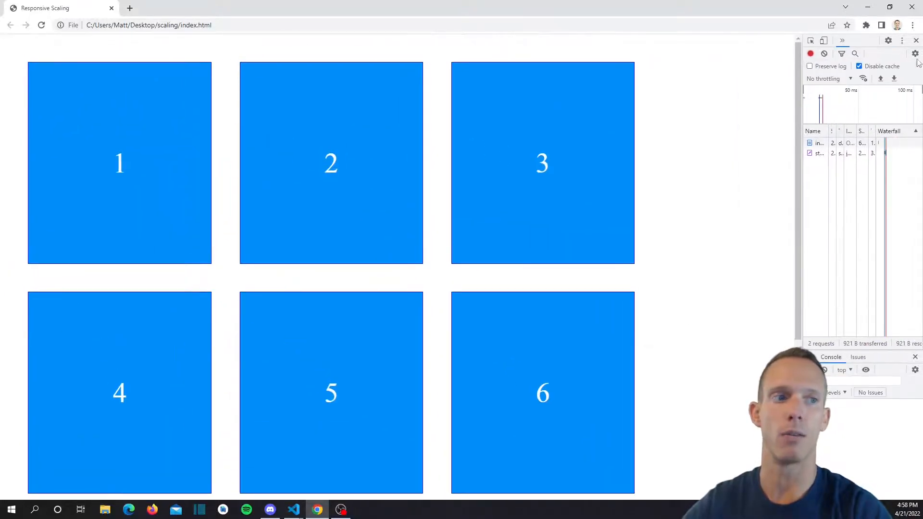
click(916, 40)
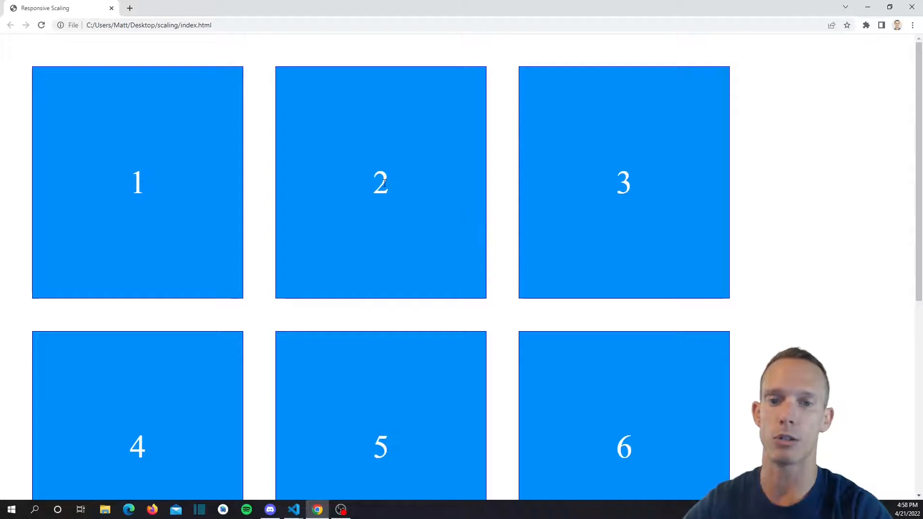
double_click(624, 183)
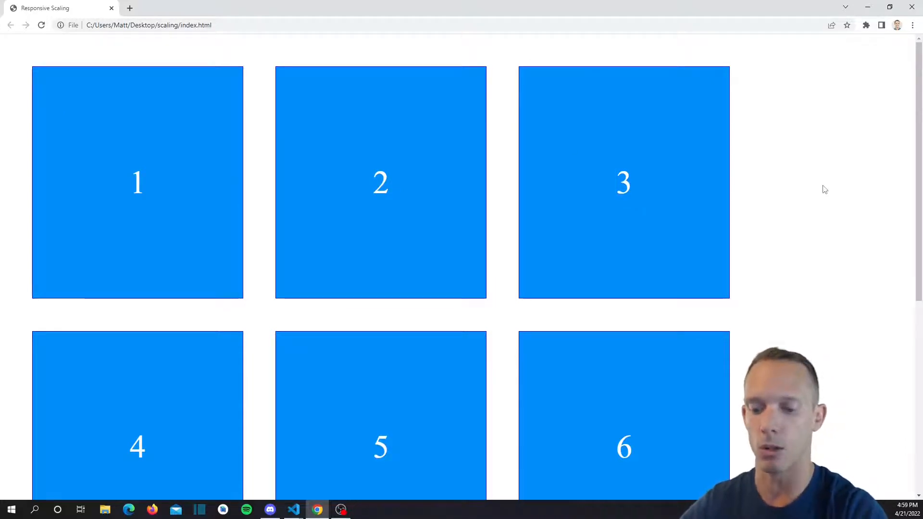
key(F12)
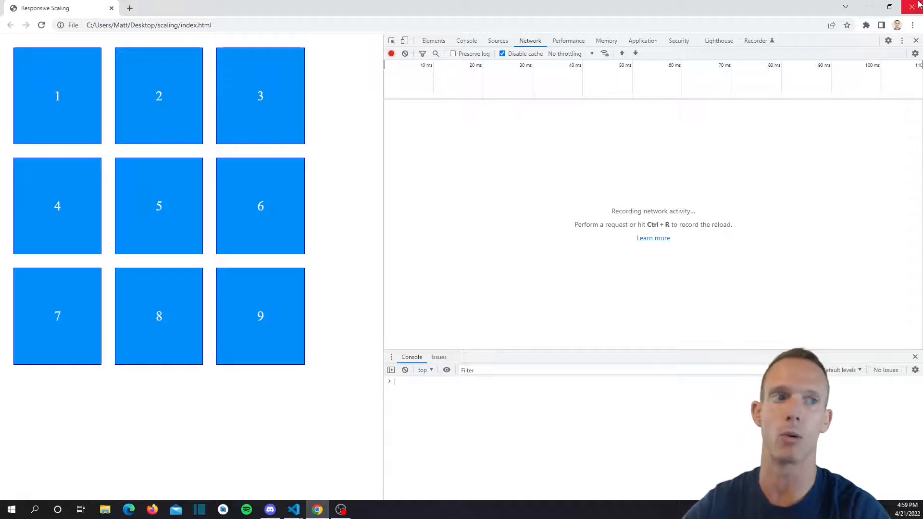
click(294, 509)
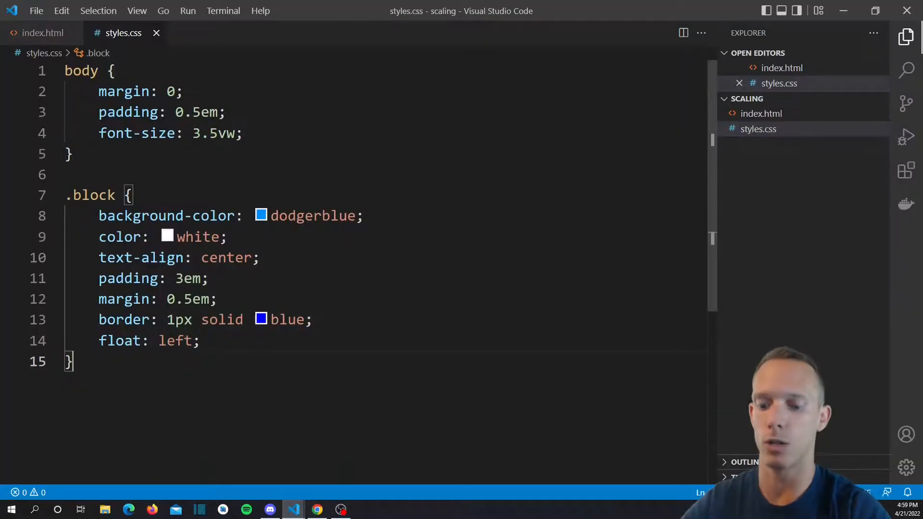
text(@media)
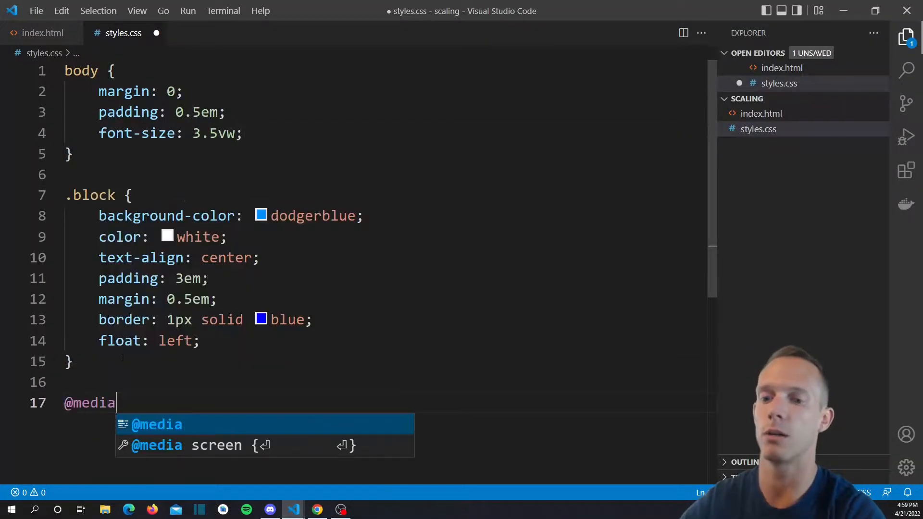
text(screena nd)
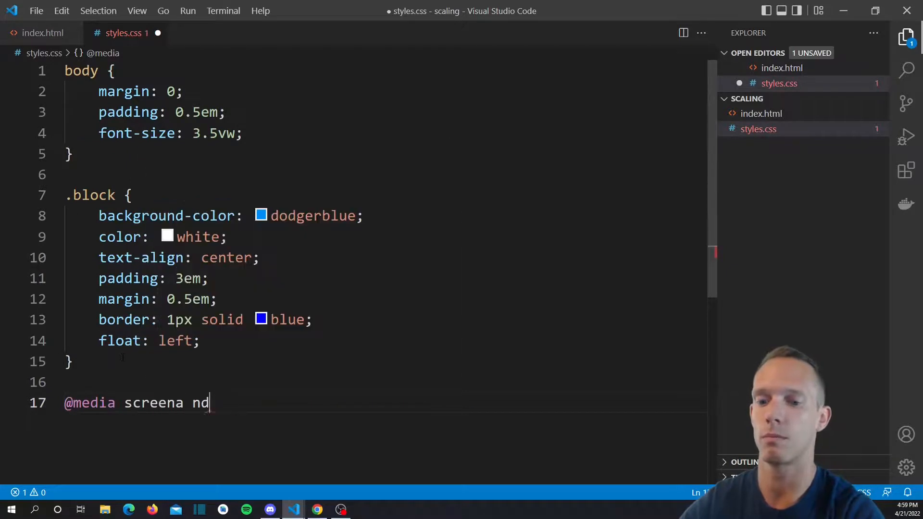
text(and (min))
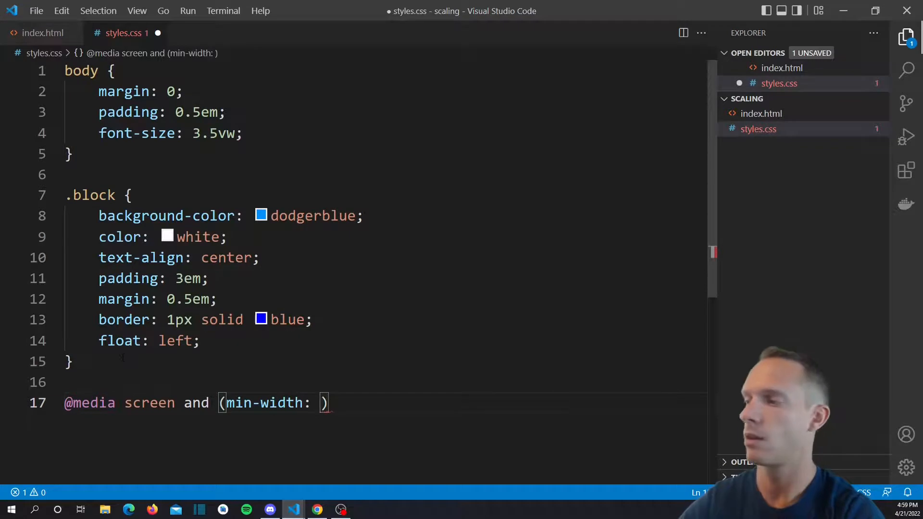
text(500px)
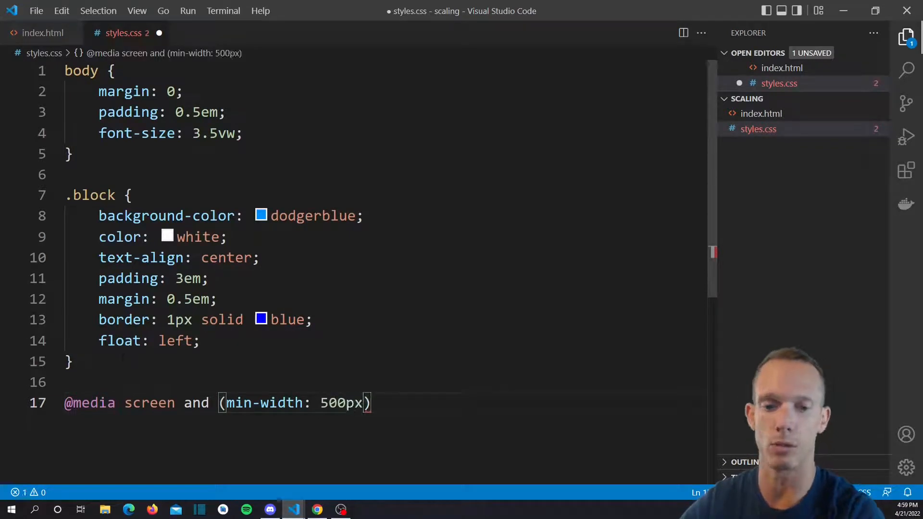
text({)
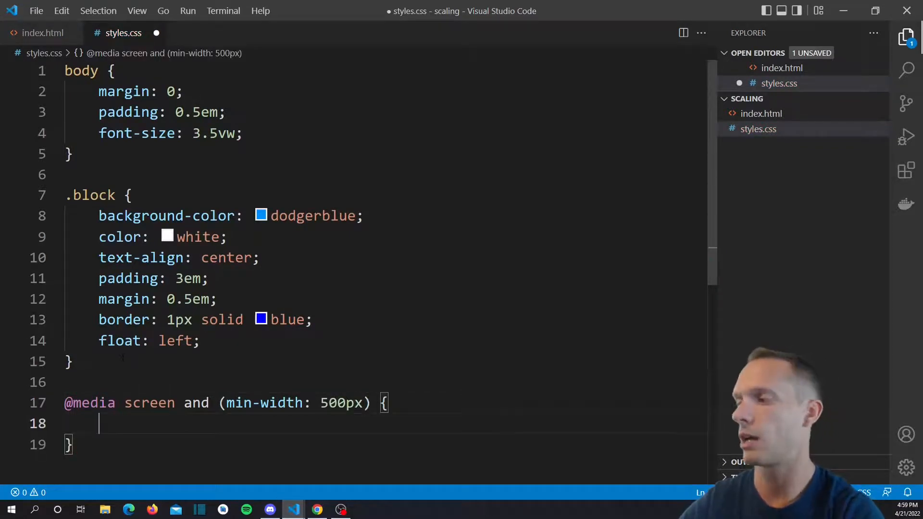
text(body {)
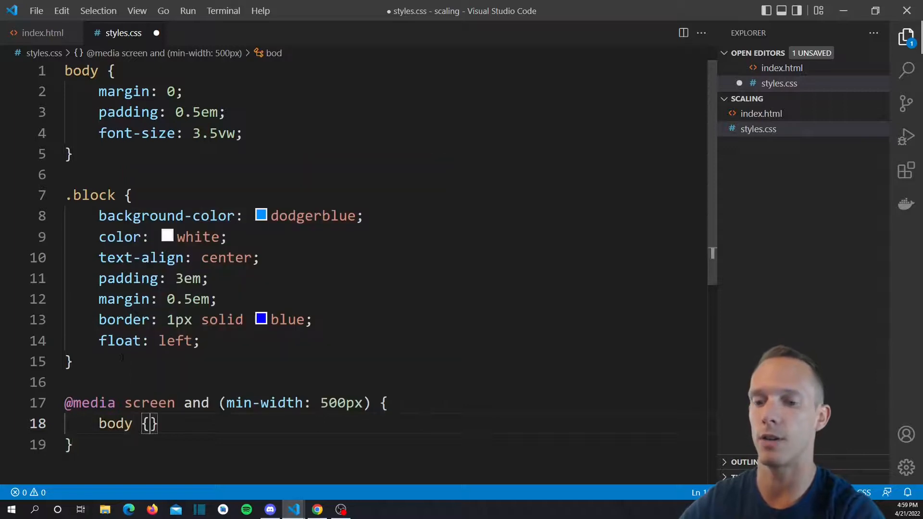
text(font-size: 18)
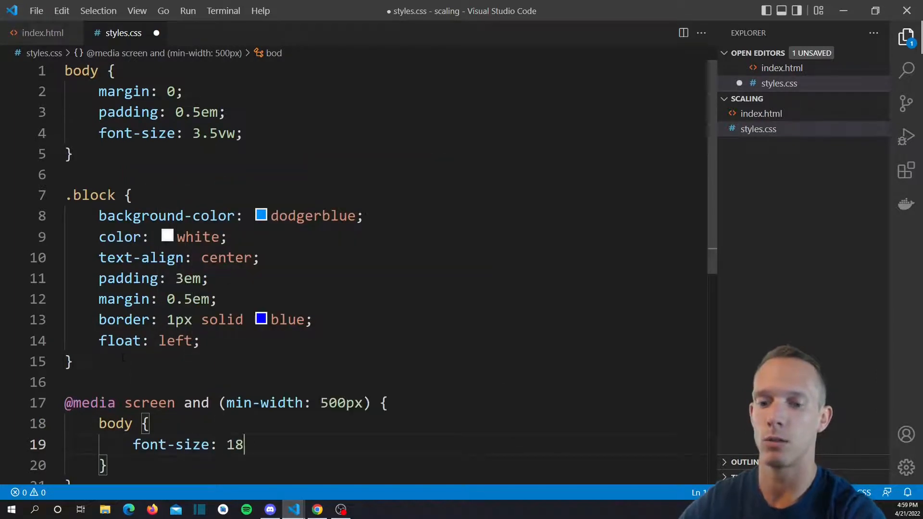
text(px;)
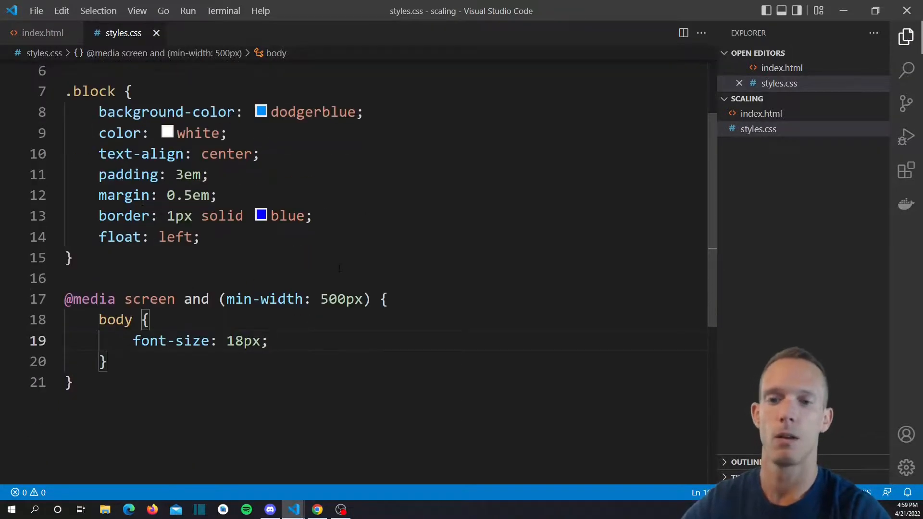
click(318, 509)
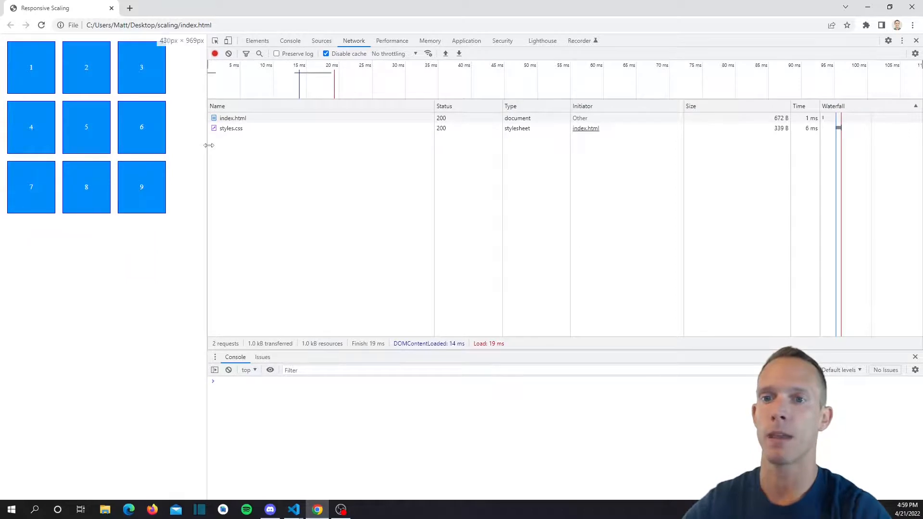
Drag the DevTools divider across the 500px breakpoint until blocks sit four per row
drag(207, 145, 243, 146)
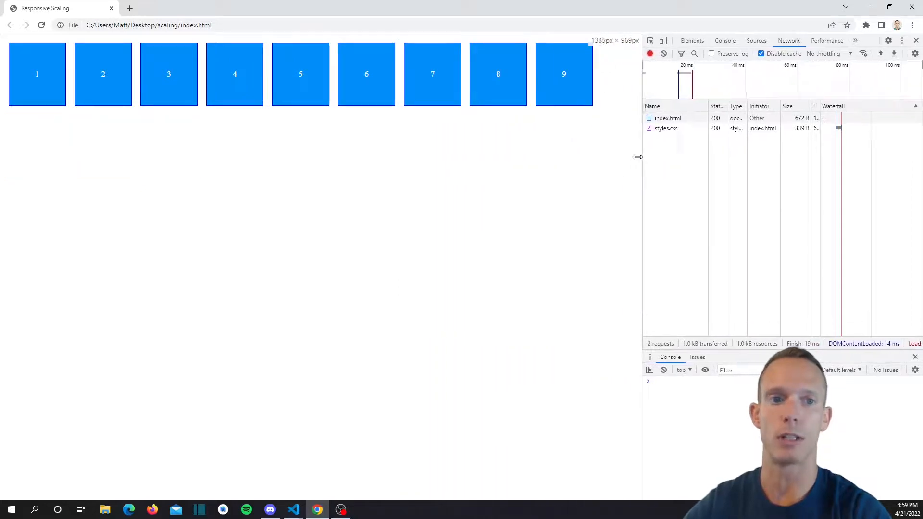
drag(637, 157, 299, 147)
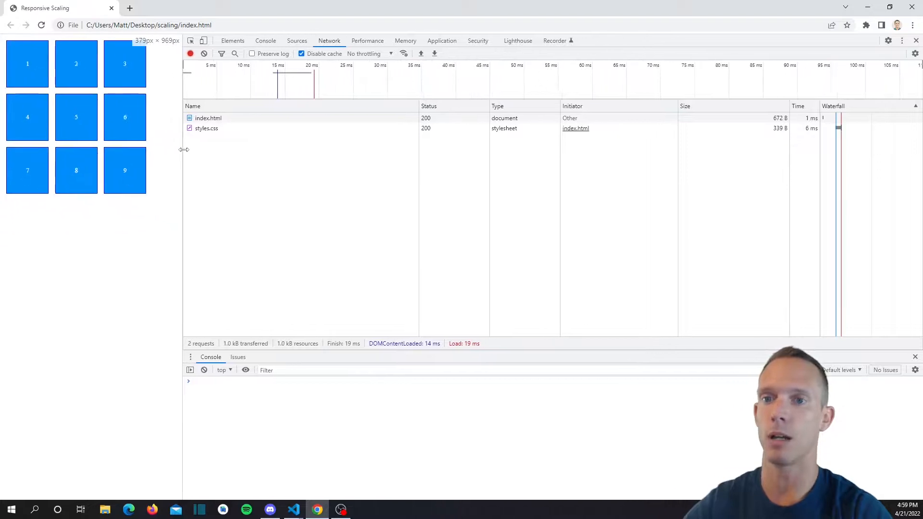
drag(183, 150, 160, 142)
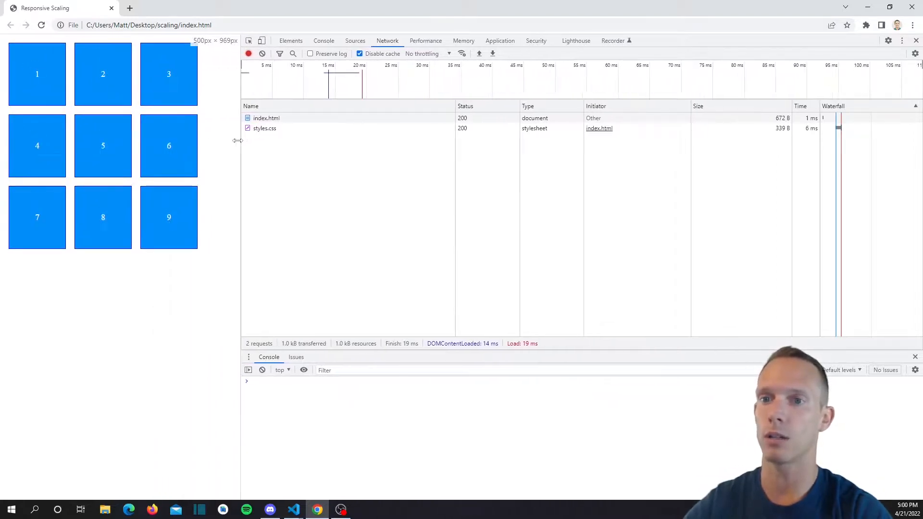
drag(241, 141, 298, 141)
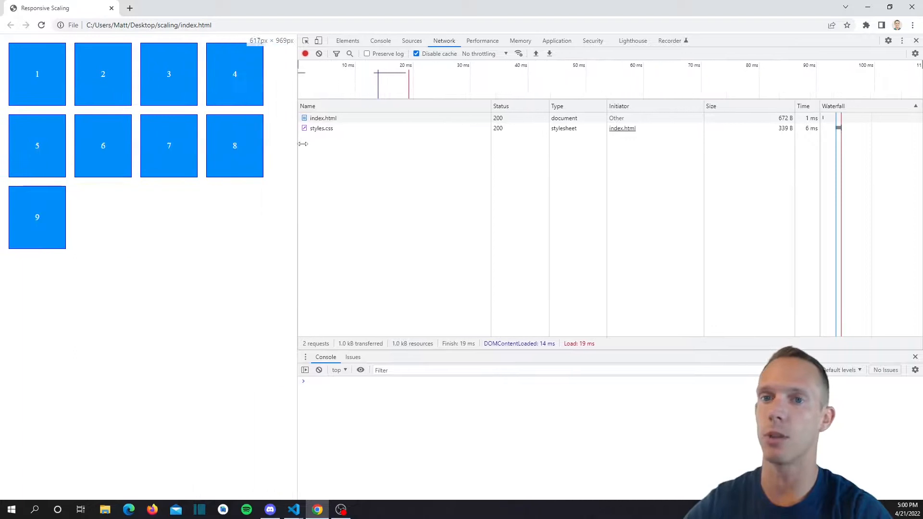
drag(299, 144, 477, 140)
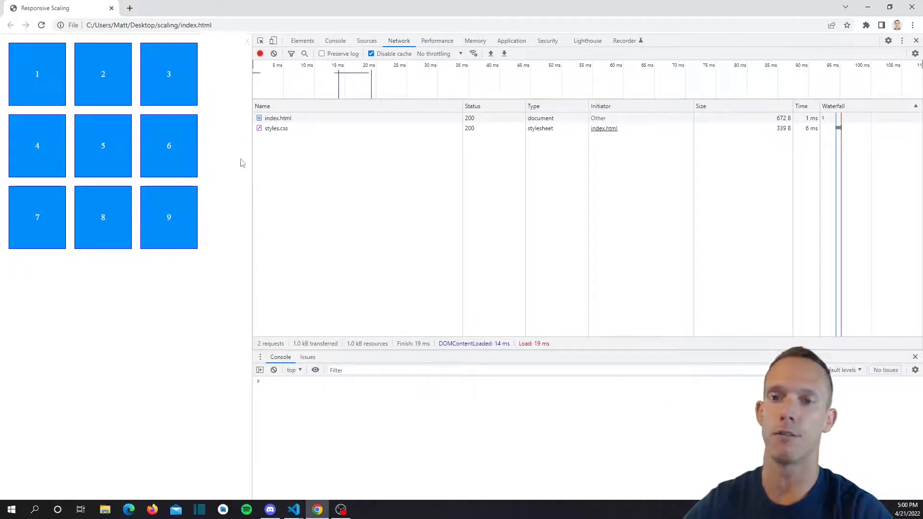
drag(251, 162, 206, 150)
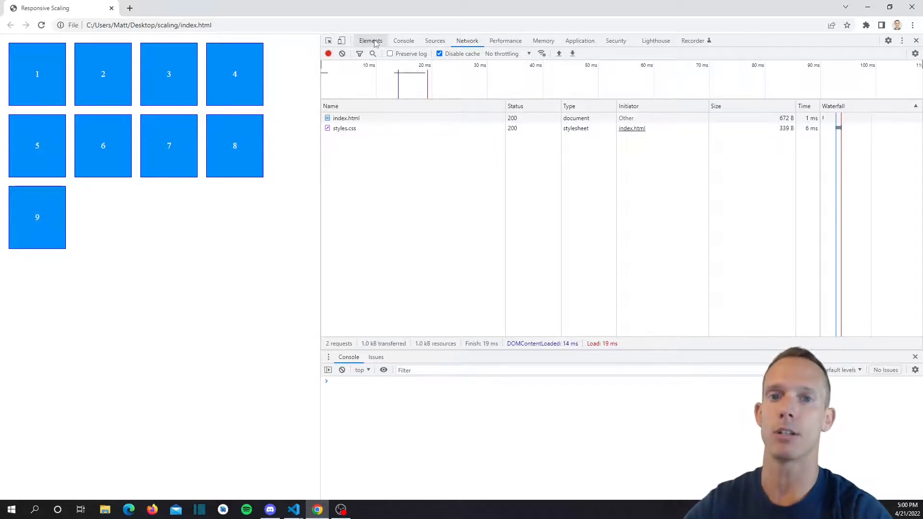
Inspect the body in the Elements panel, showing the min-width 500px media query's 18px font-size
click(370, 40)
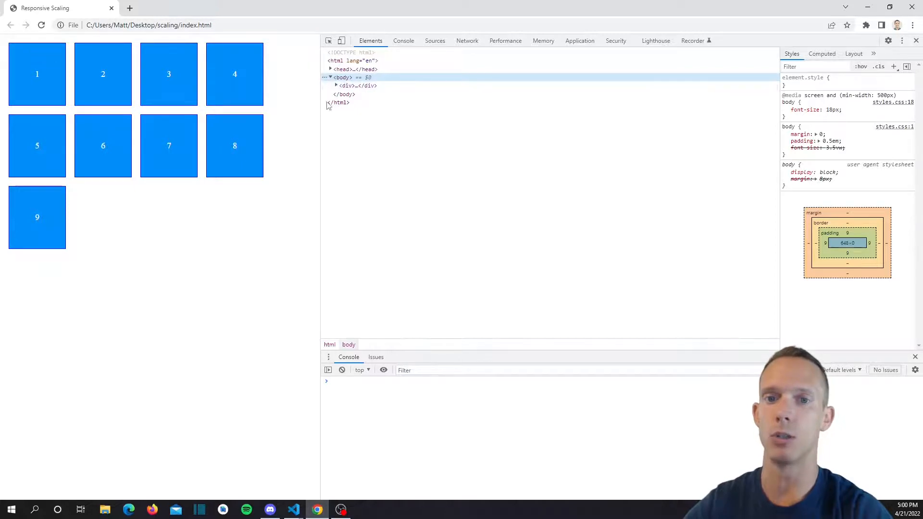
mouse_move(355, 86)
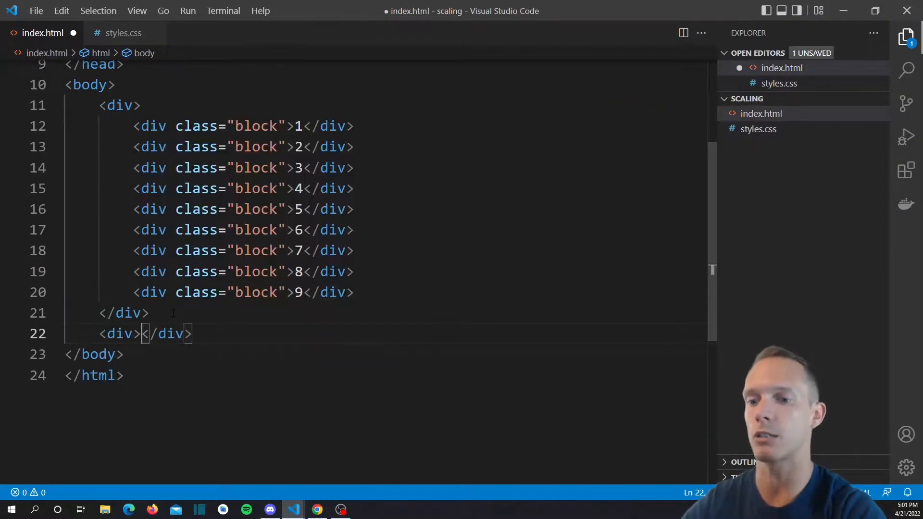
Expand the lorem abbreviation into a paragraph inside the new div and save index.html
key(Enter)
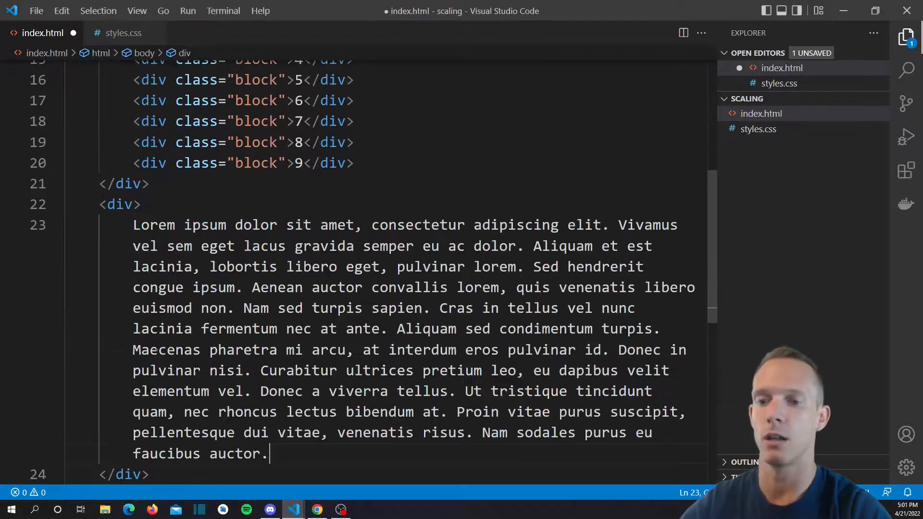
key(ctrl+s)
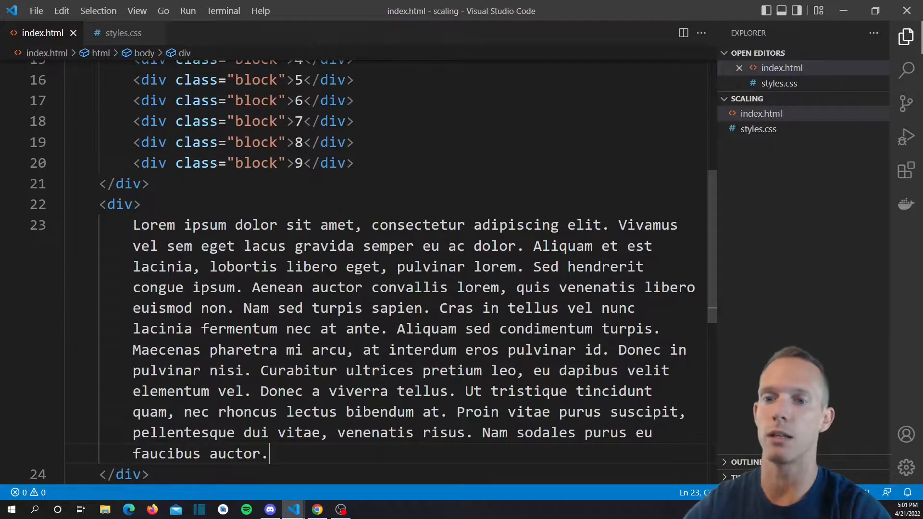
Reload the page in Chrome and narrow the viewport to see the text wrap around the blocks
click(317, 510)
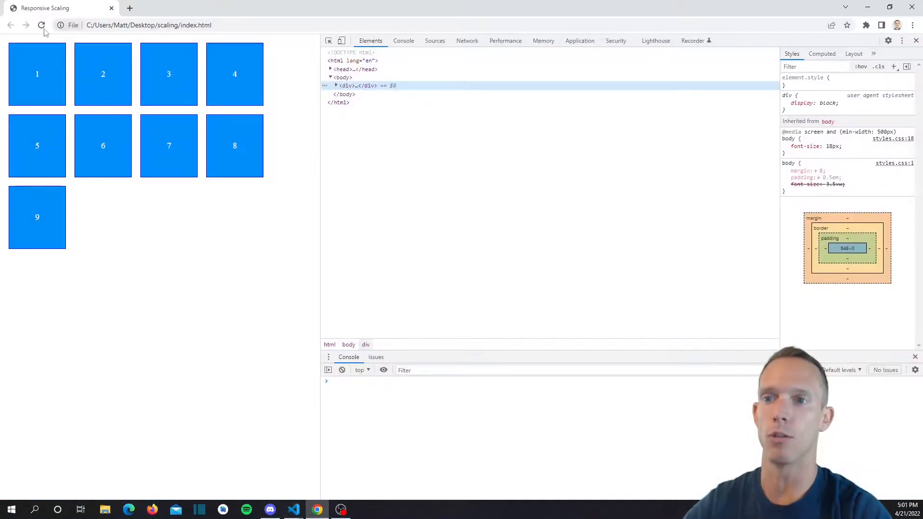
click(41, 25)
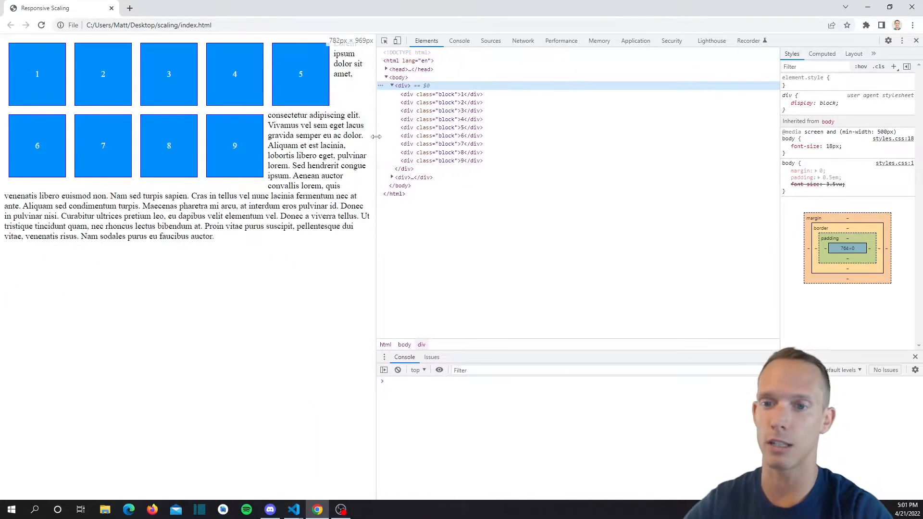
drag(377, 136, 285, 136)
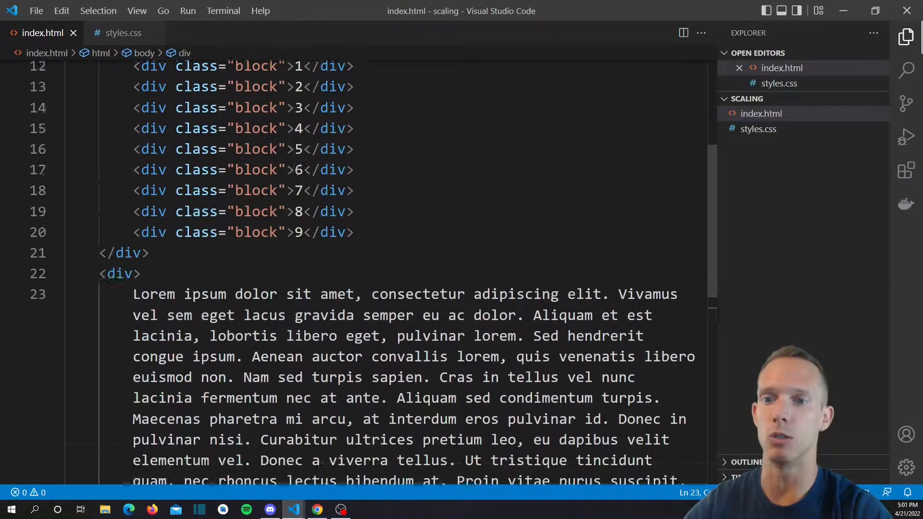
Give the wrapper div class clearfix and add .clearfix::after with clear both, empty content, display block
text(class>)
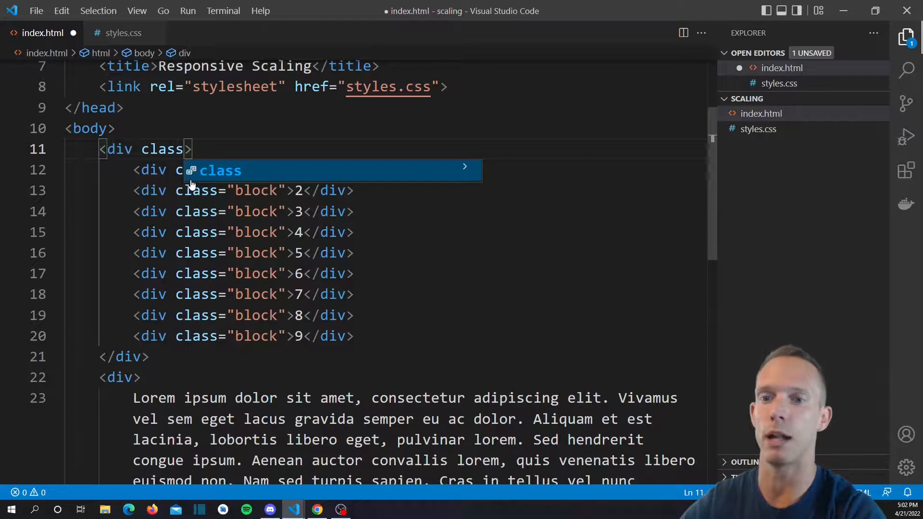
text(="clearfix")
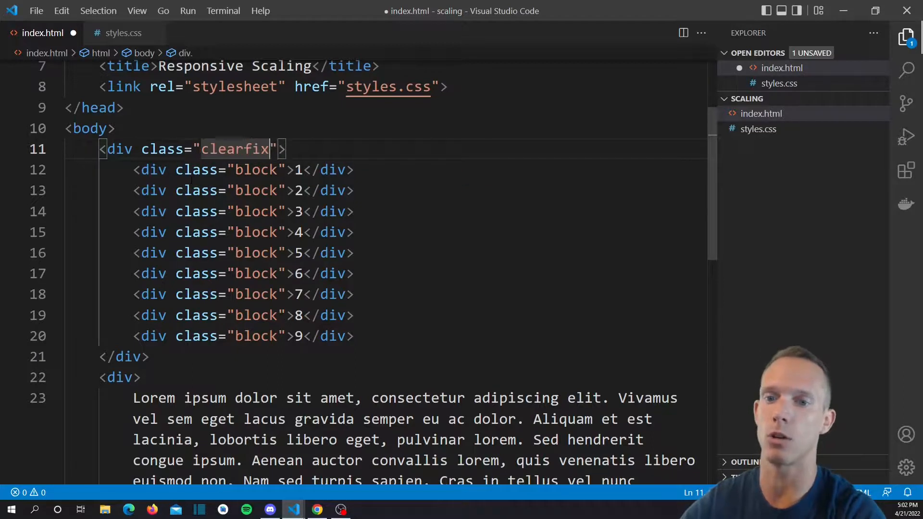
click(123, 33)
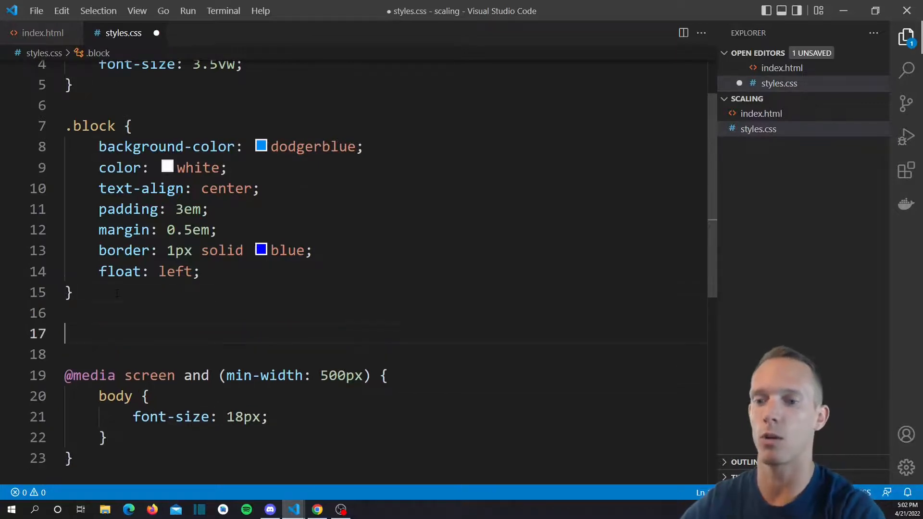
text(.clearfix {)
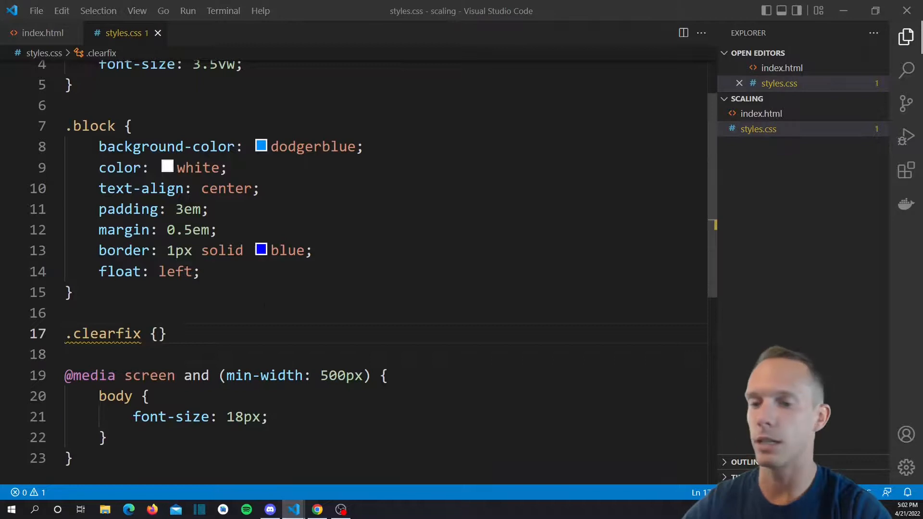
text(co)
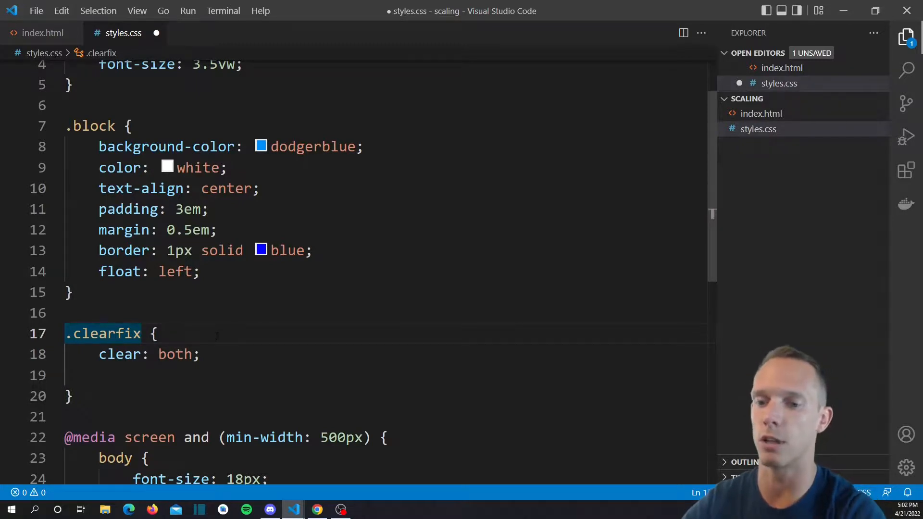
text(::after)
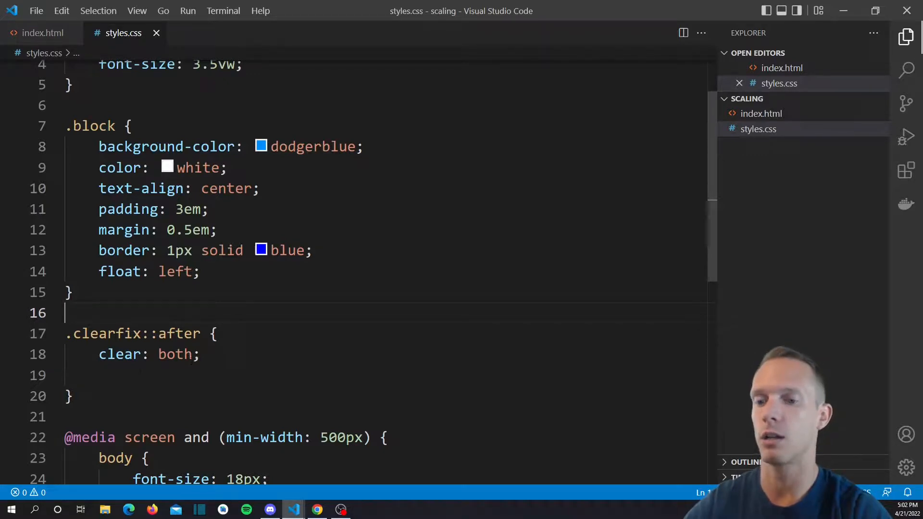
text(fon)
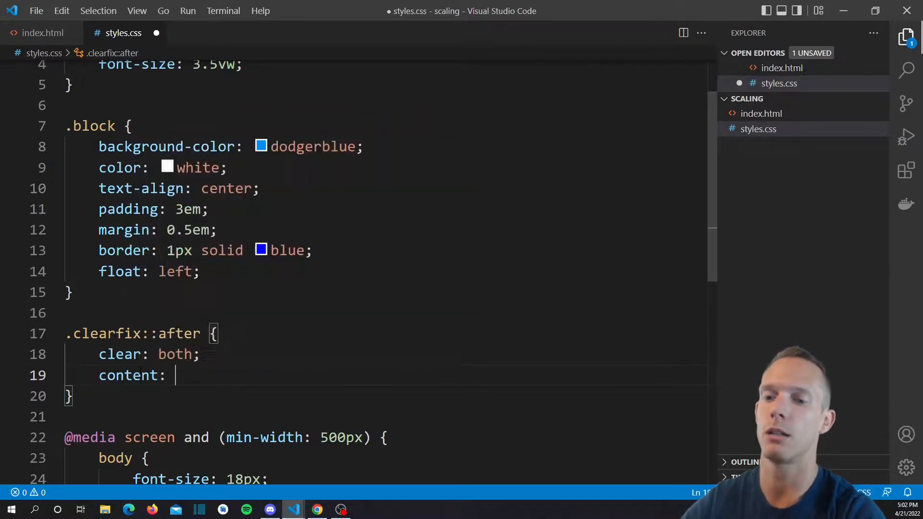
text("";)
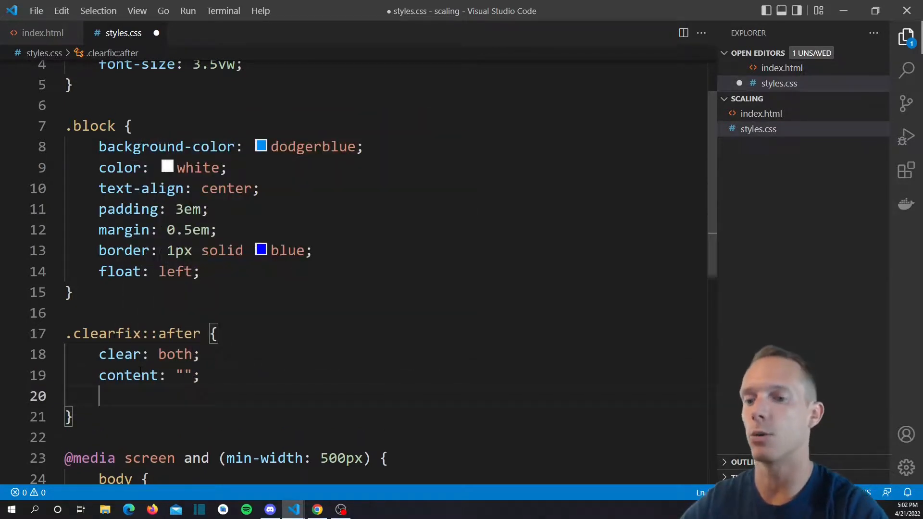
double_click(106, 334)
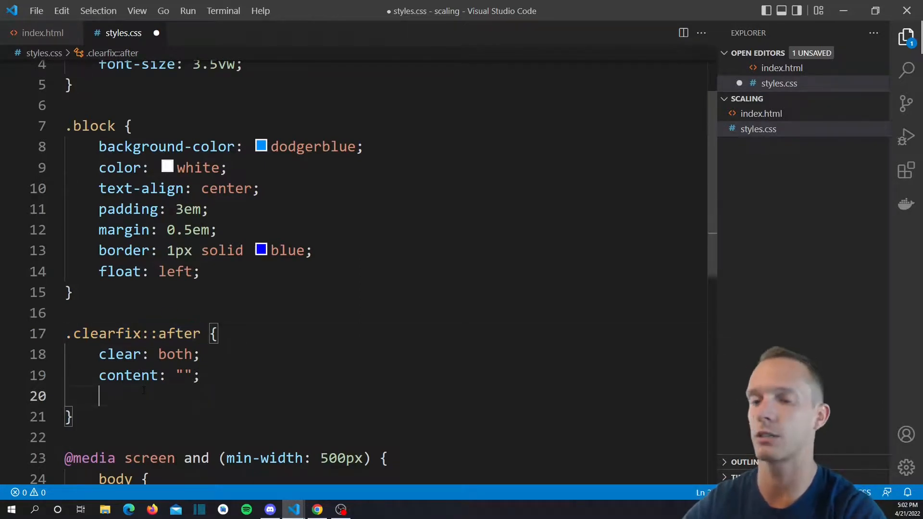
text(display: block;)
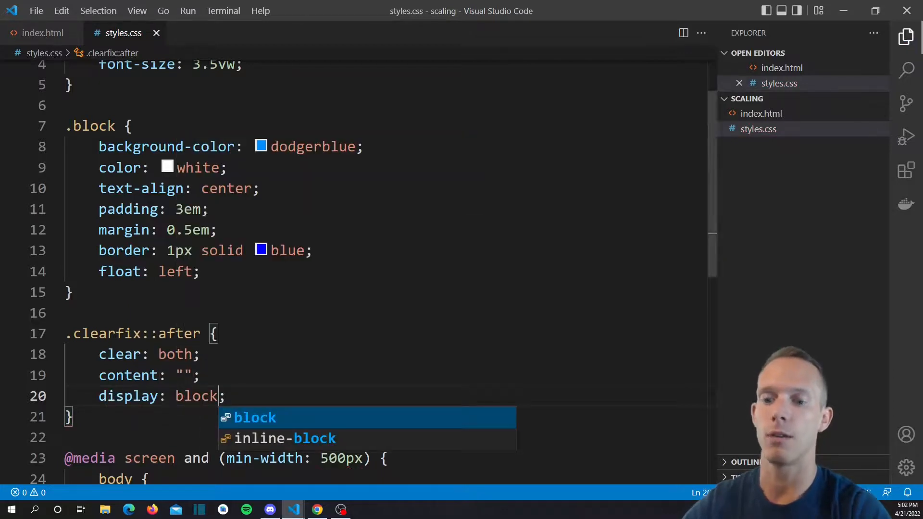
click(39, 32)
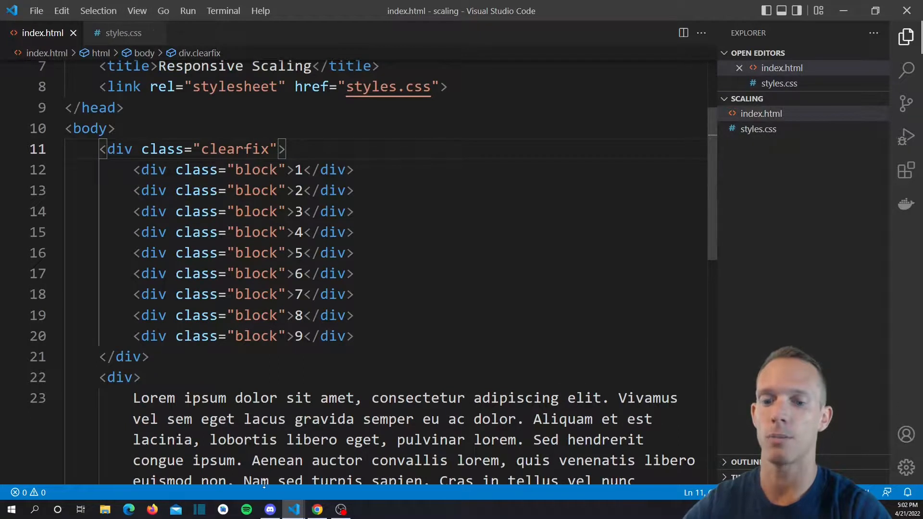
Bring Chrome forward to check the Lorem ipsum text now sits below the blocks
click(316, 509)
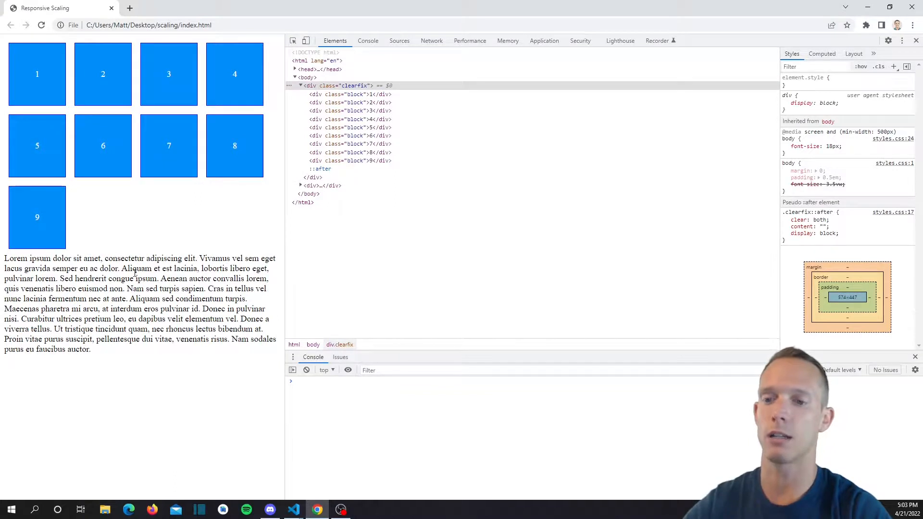
mouse_move(353, 85)
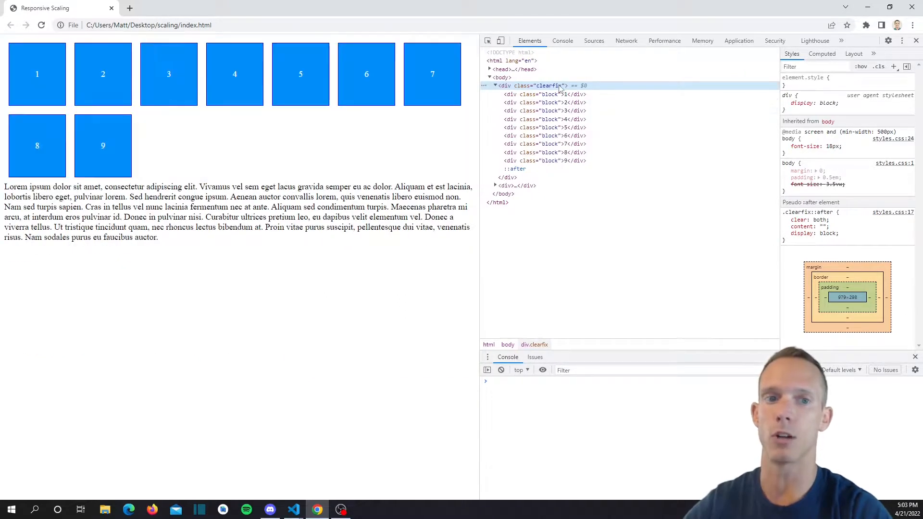
mouse_move(534, 85)
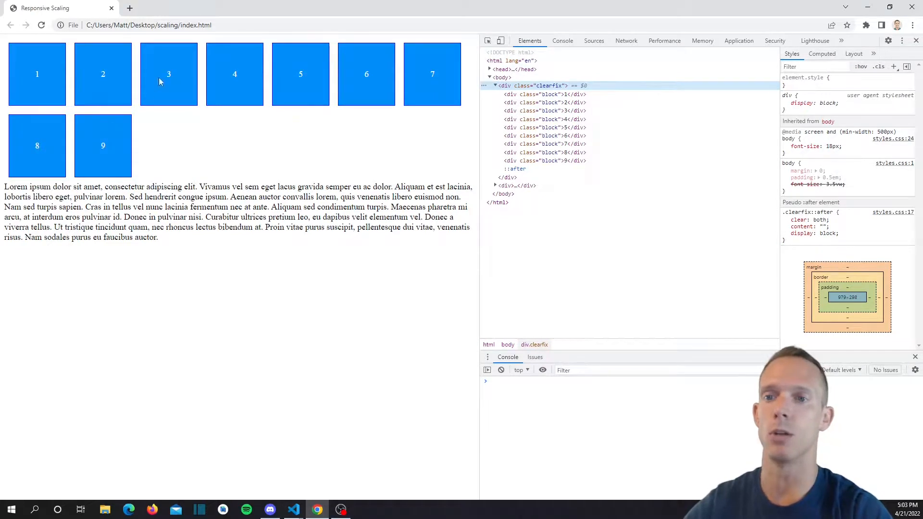
mouse_move(367, 178)
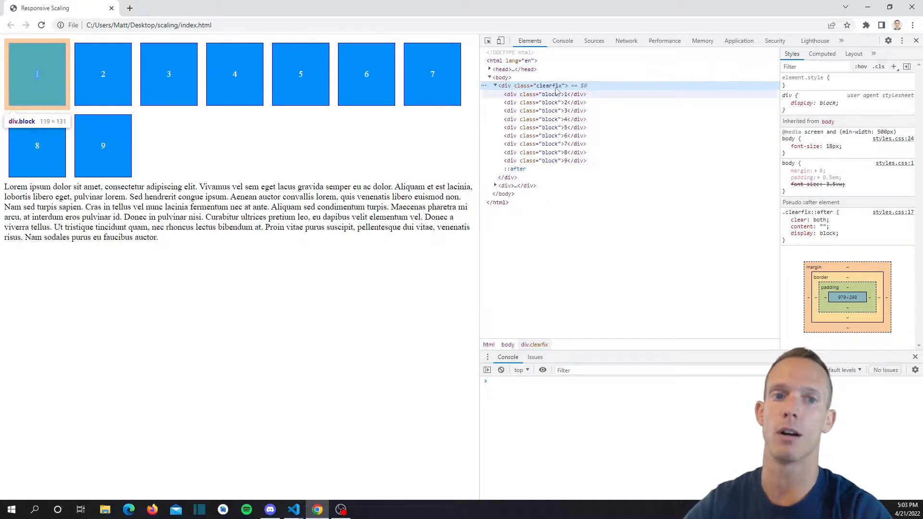
mouse_move(371, 121)
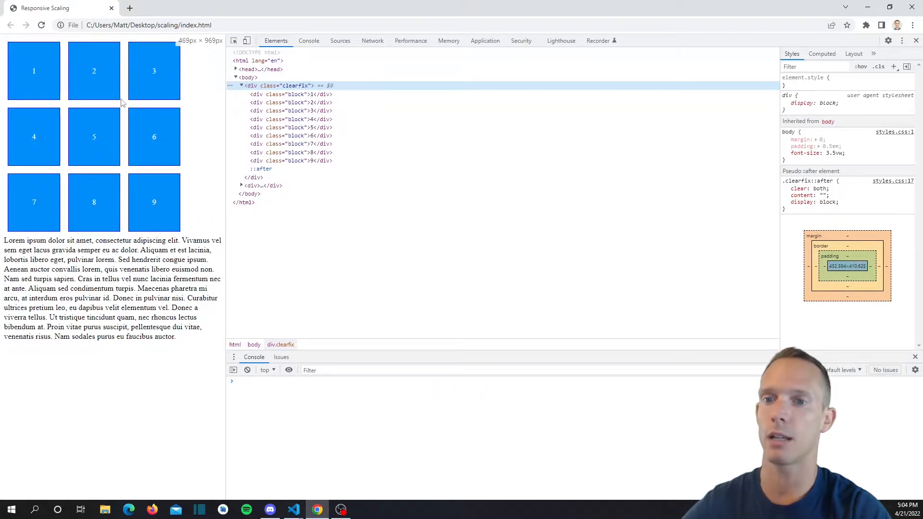
mouse_move(160, 136)
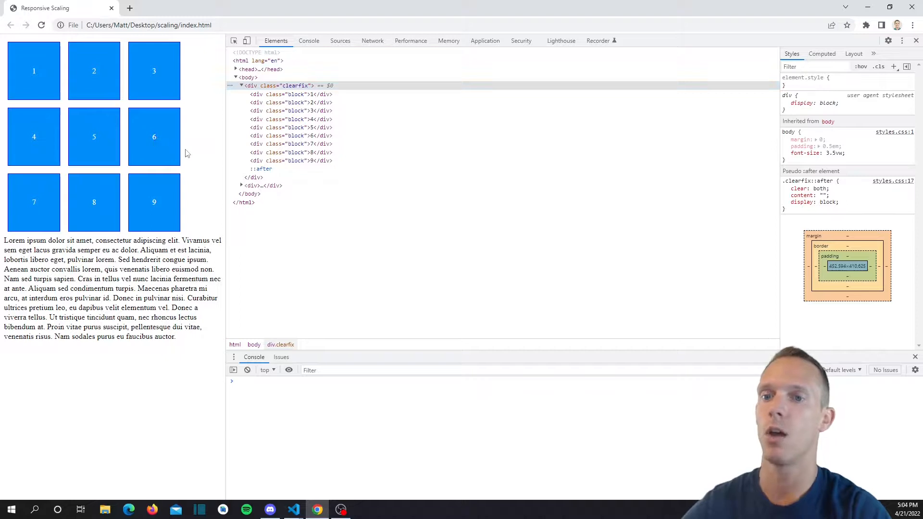
mouse_move(189, 165)
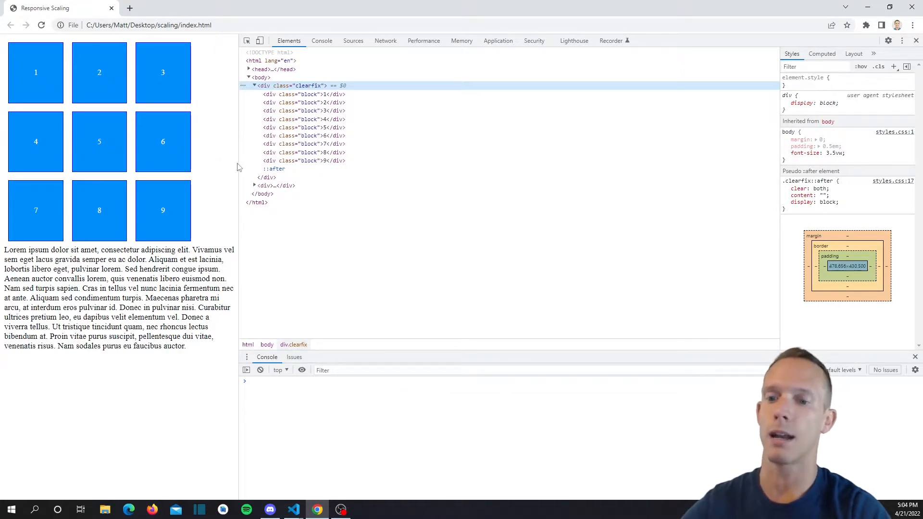
mouse_move(238, 127)
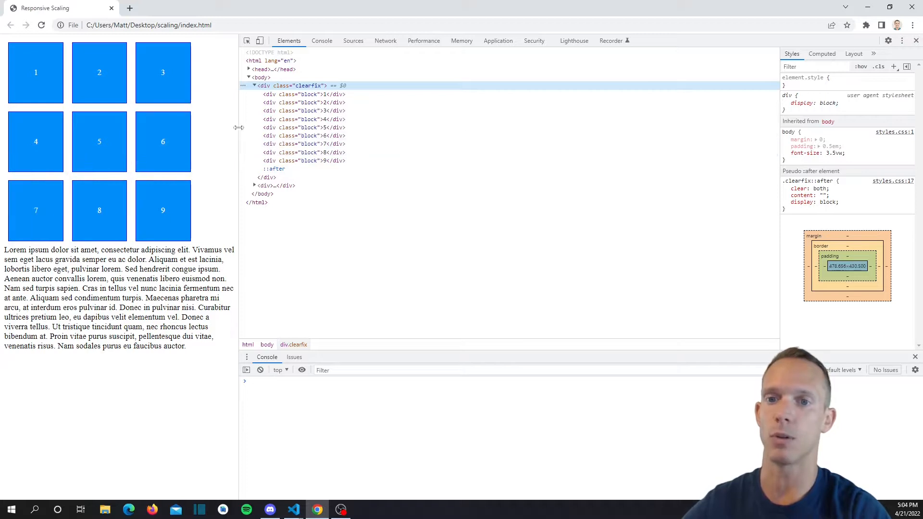